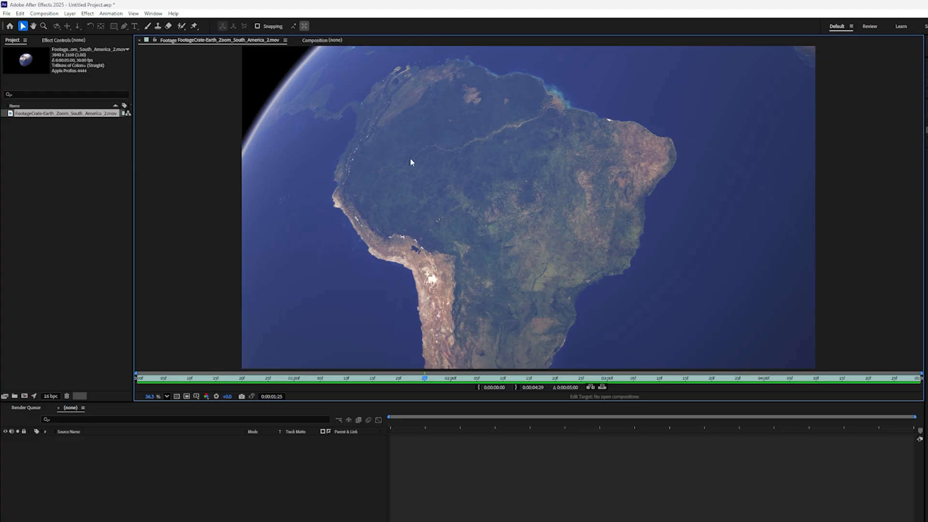
mouse_move(489, 143)
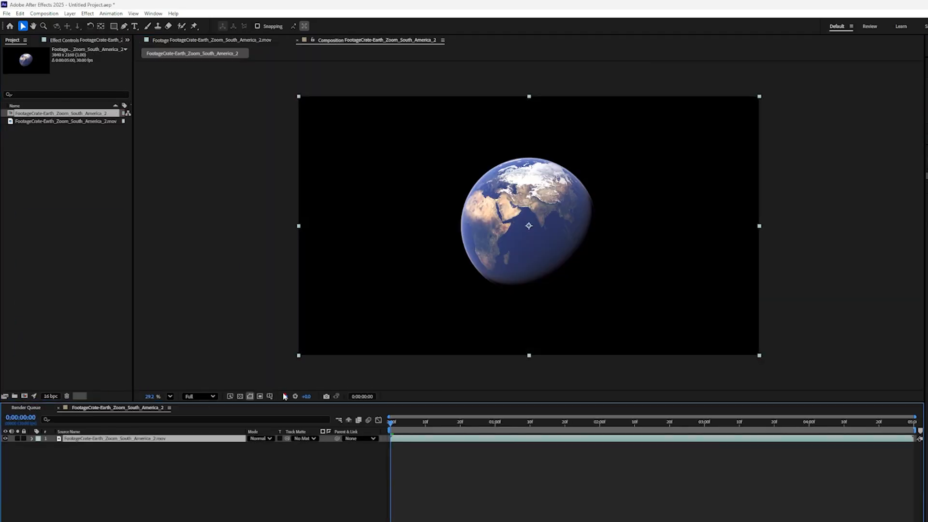
Step: Create a composition from the Earth zoom footage and duplicate the clip into two layers
click(599, 422)
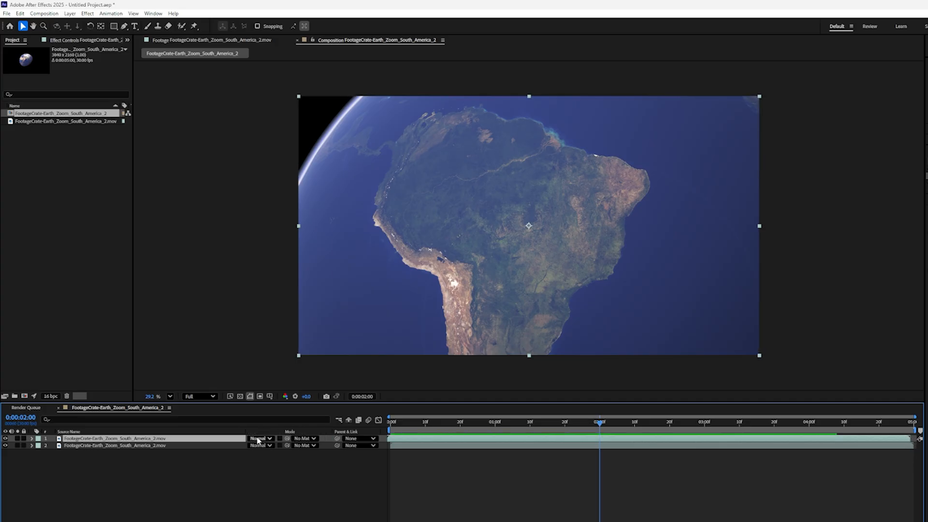
Step: Set the top Earth layer to Difference blend and check the darkened result at later frames
click(259, 438)
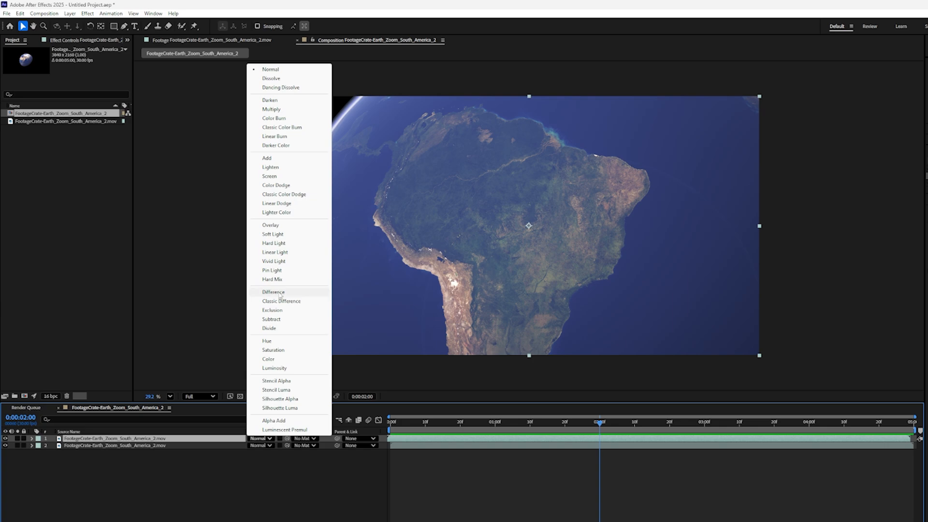
click(273, 291)
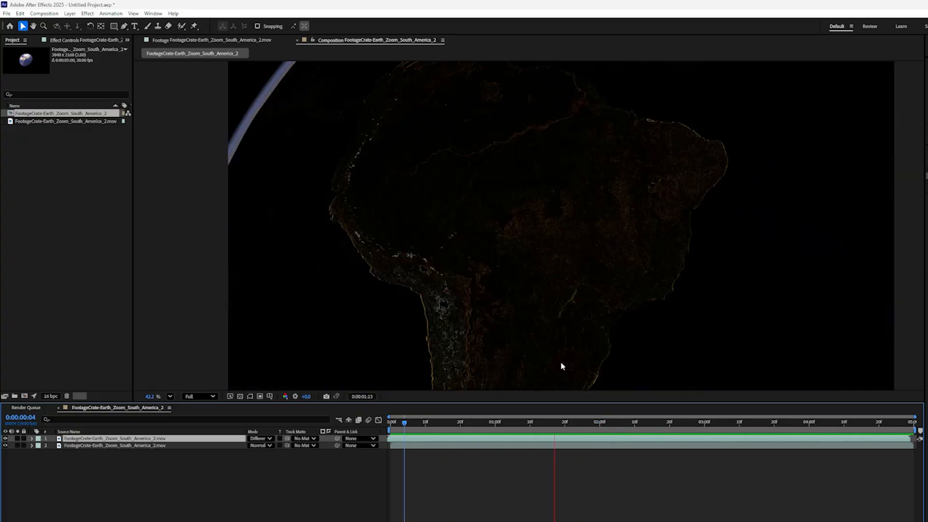
click(522, 422)
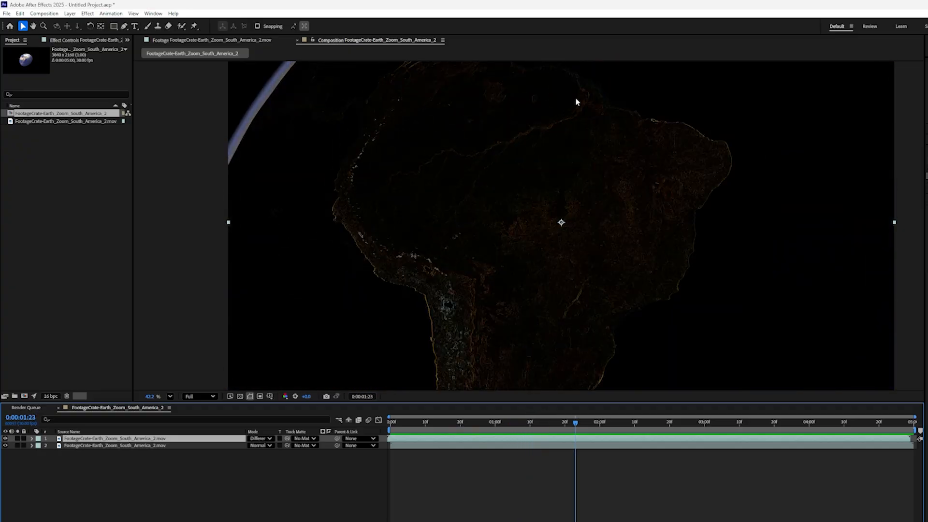
mouse_move(443, 160)
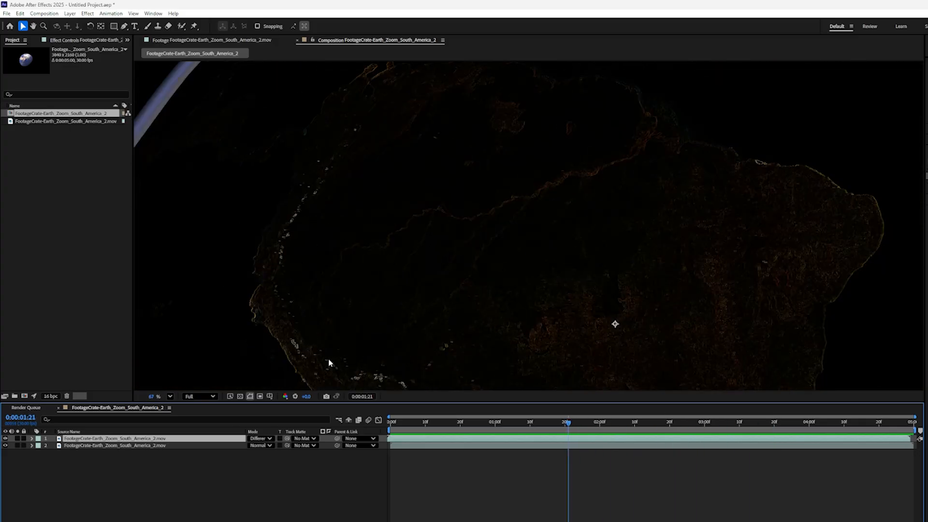
click(620, 436)
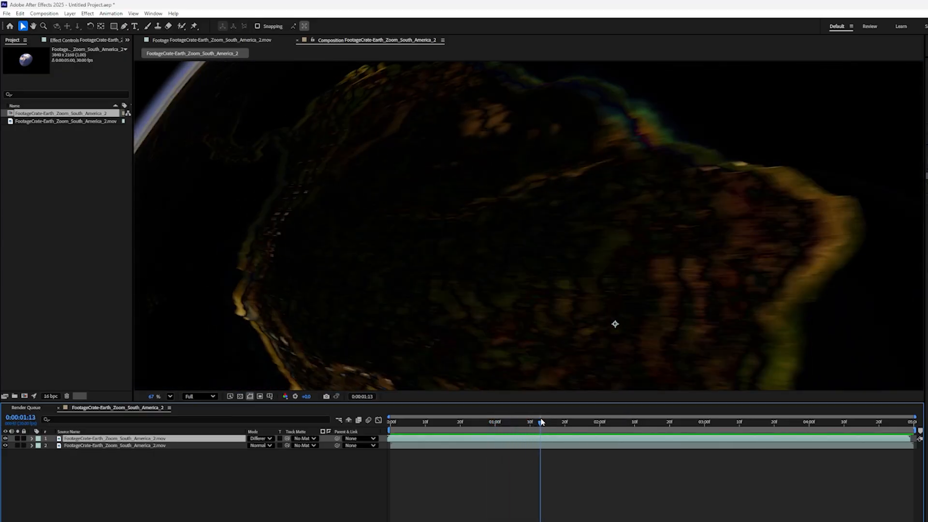
Step: Move the playhead to 0:00:01:15 and trim the top layer's in-point there
drag(540, 422, 526, 422)
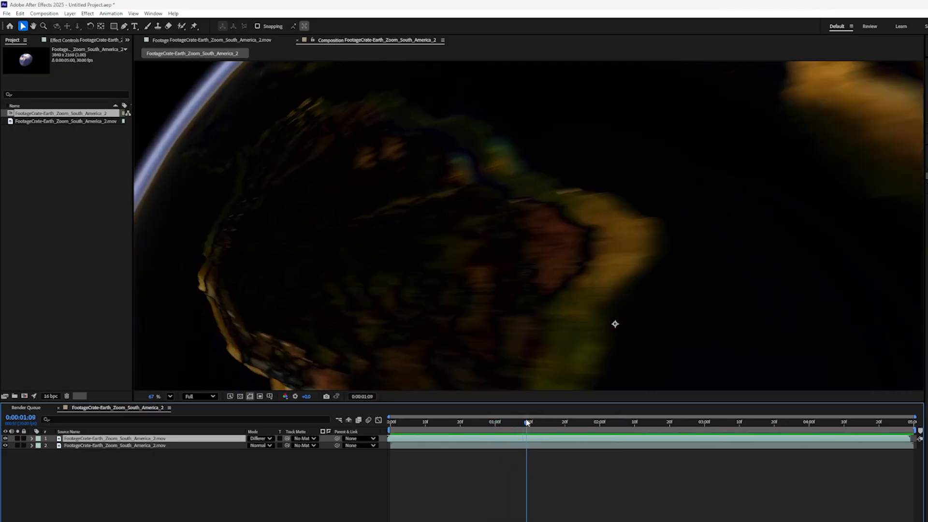
click(546, 436)
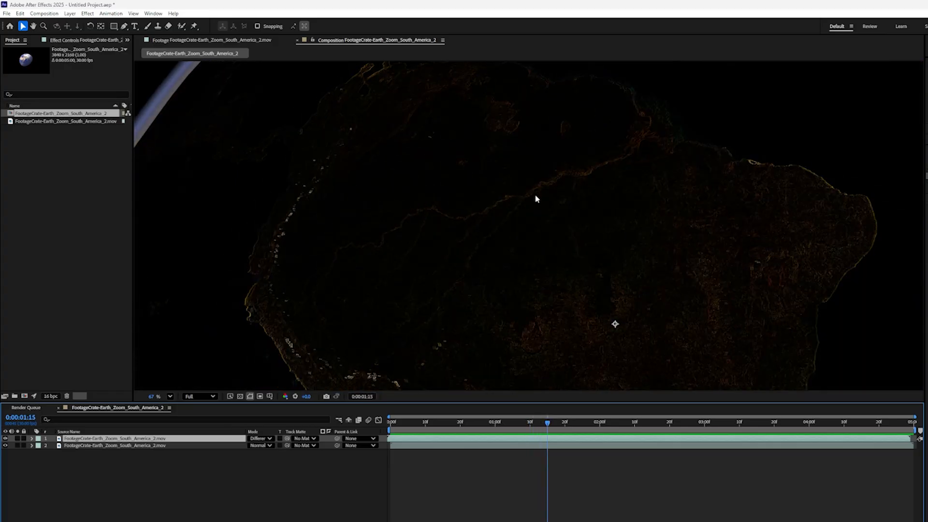
mouse_move(571, 449)
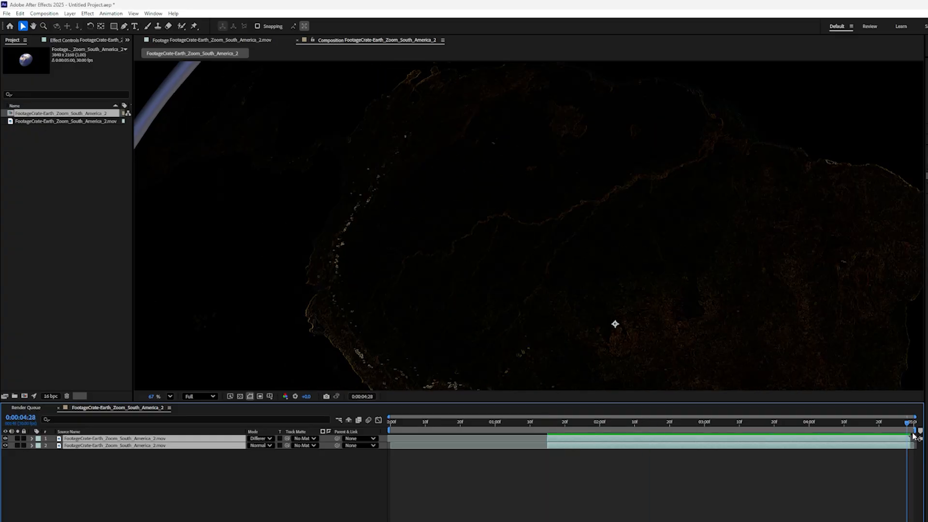
Step: Pre-compose the Difference layer into Pre-comp 1, moving all attributes into it
right_click(119, 445)
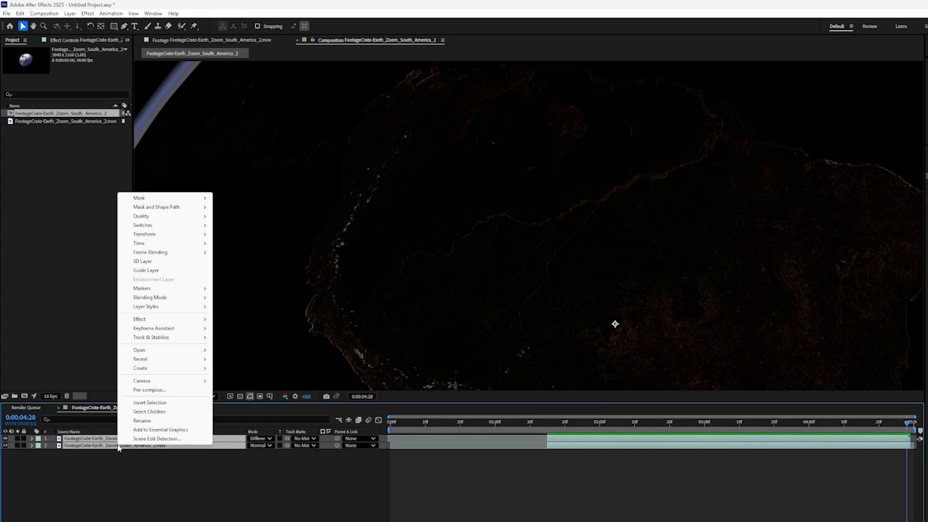
mouse_move(160, 391)
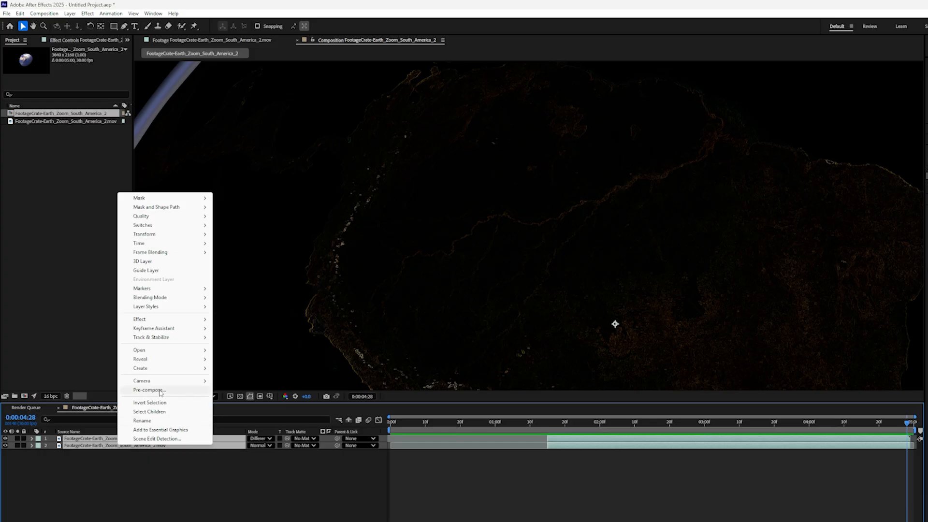
click(148, 390)
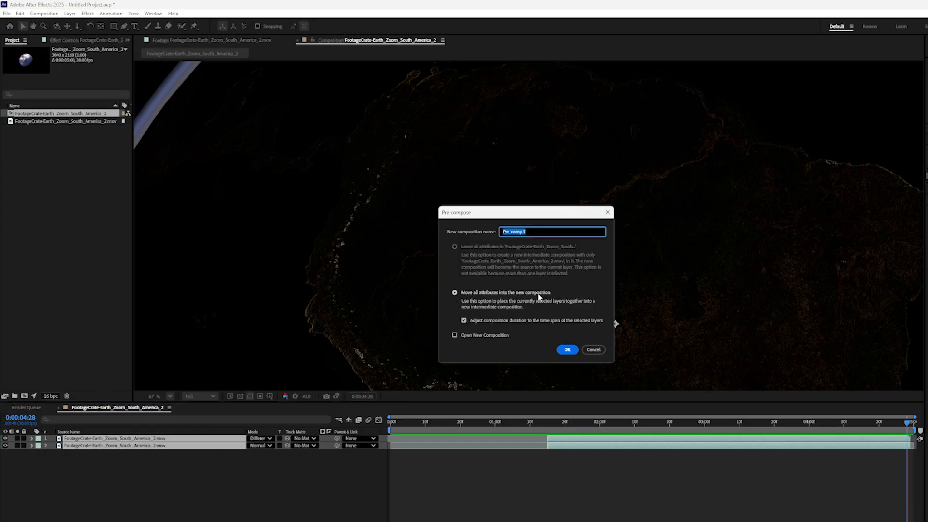
click(567, 349)
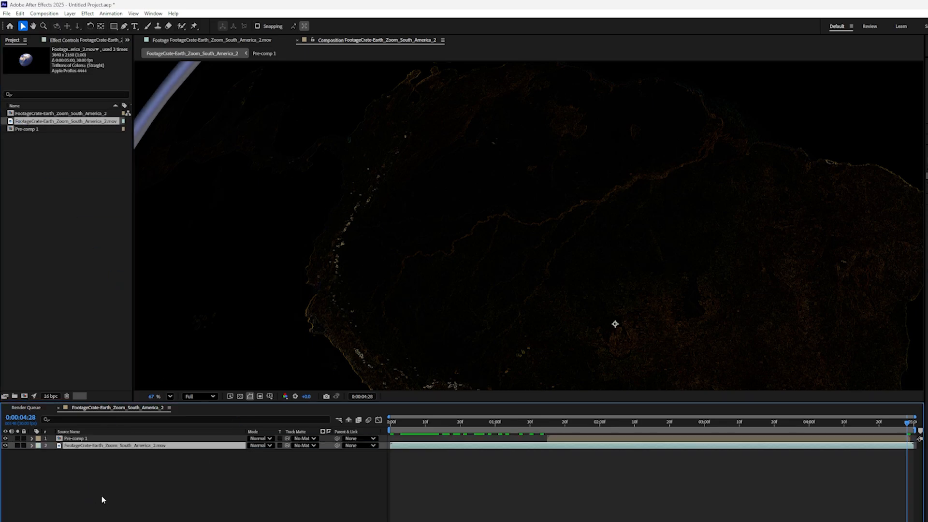
Step: Screen Pre-comp 1 over the footage, apply Levels with Input Black 1028, and preview
click(576, 442)
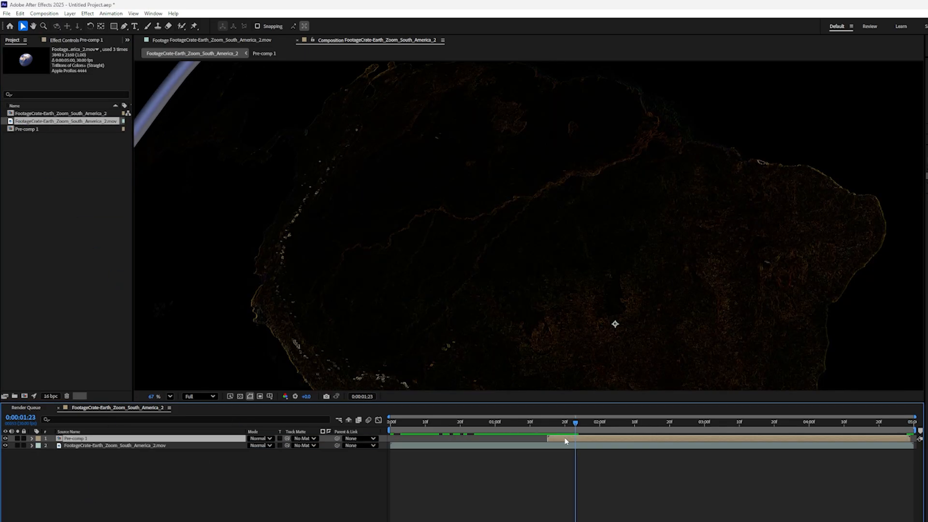
click(259, 439)
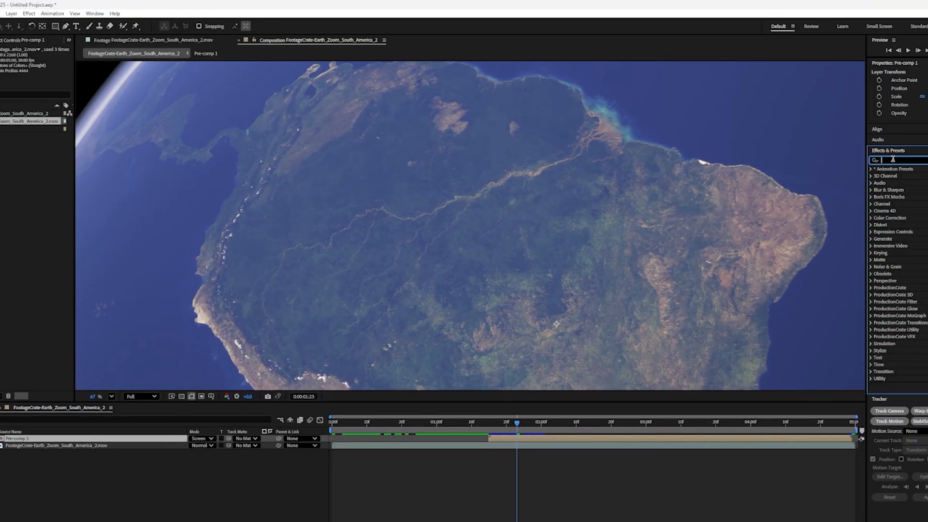
text(lev)
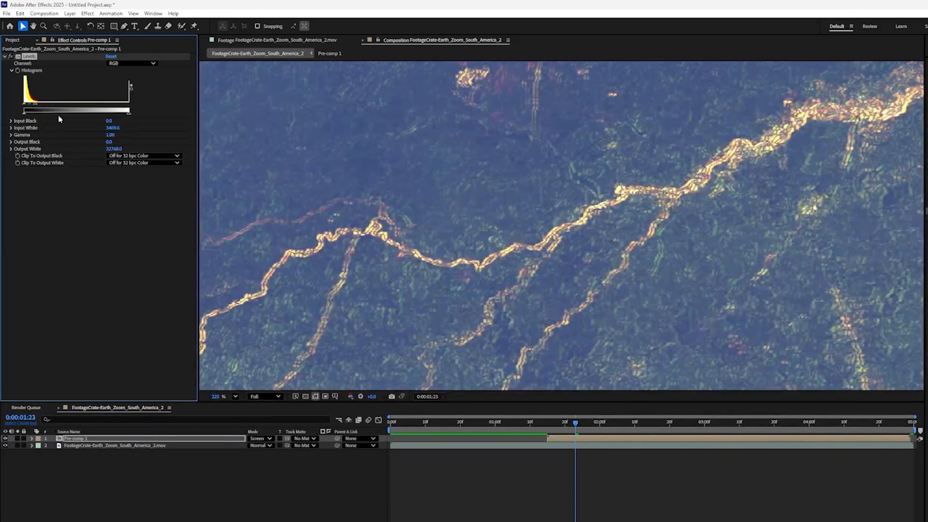
drag(22, 111, 28, 111)
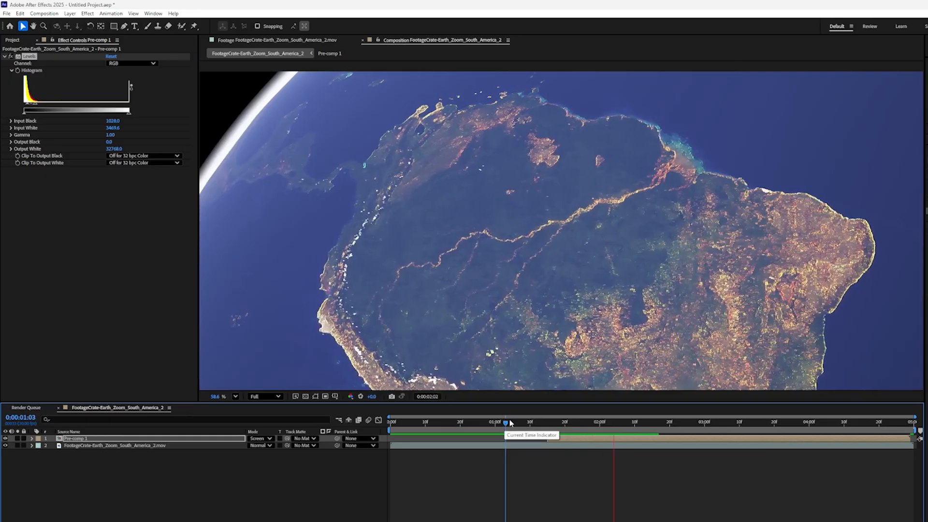
drag(506, 422, 660, 421)
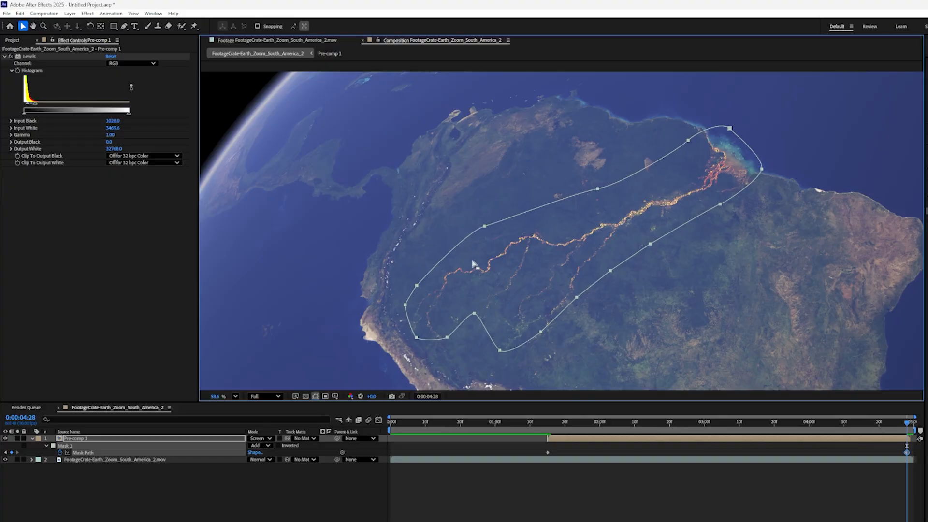
mouse_move(280, 114)
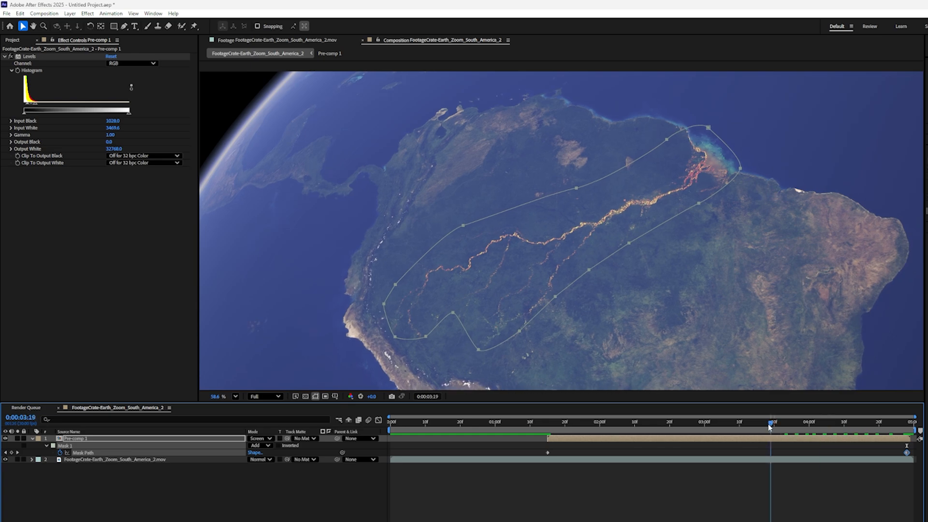
Step: Check the river mask at 3:09 and earlier frames, then preview the masked glow
drag(772, 421, 734, 421)
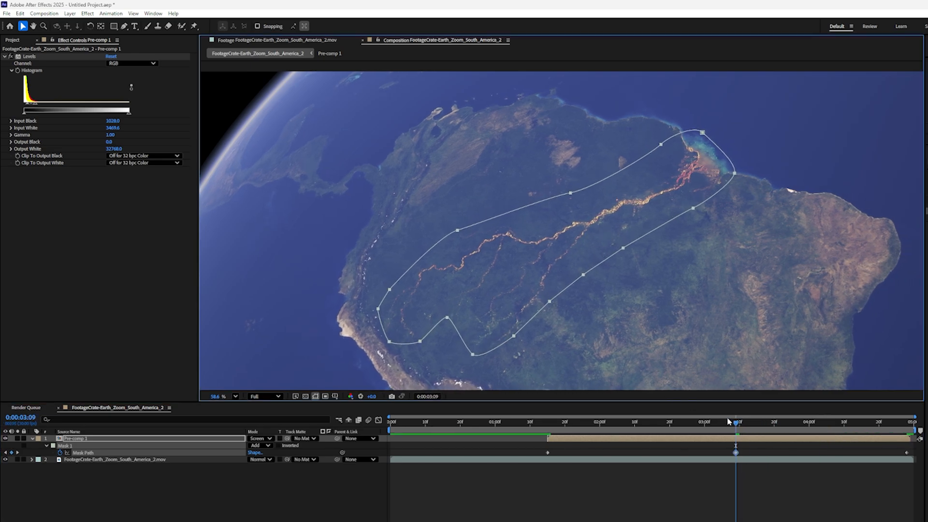
click(541, 434)
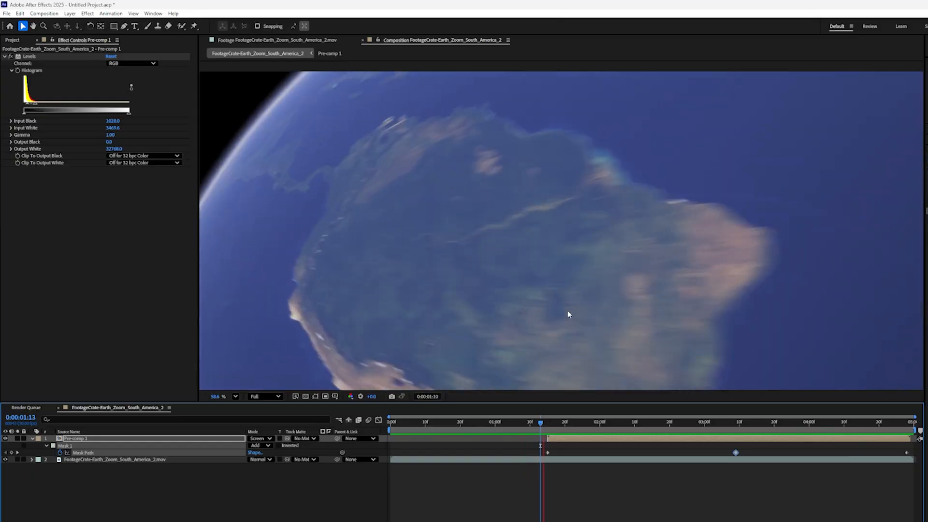
click(669, 423)
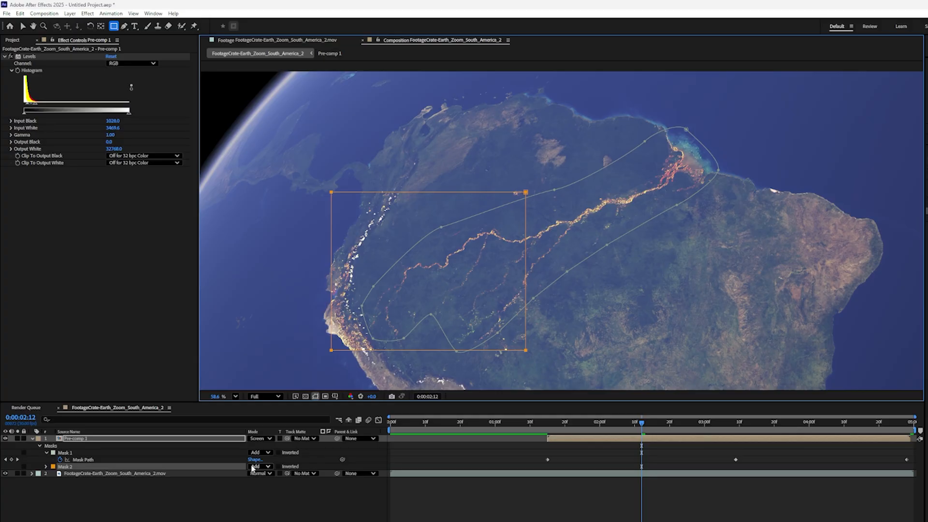
Step: Set the second mask to Subtract and reshape the keyframed masks at other frames
click(260, 466)
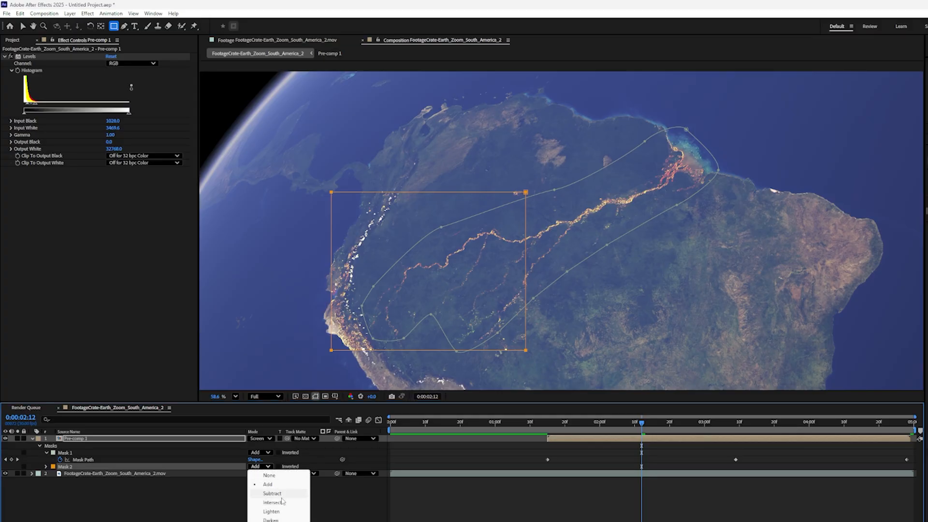
click(272, 493)
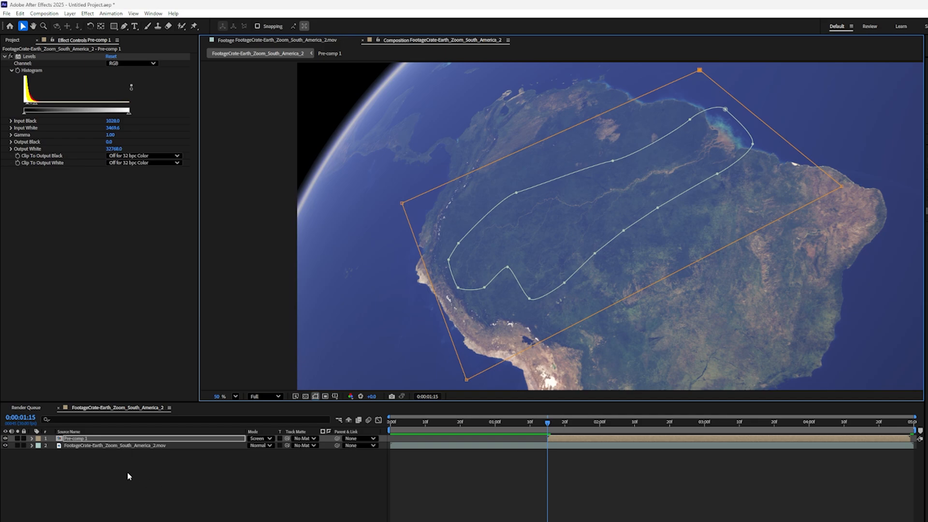
click(33, 439)
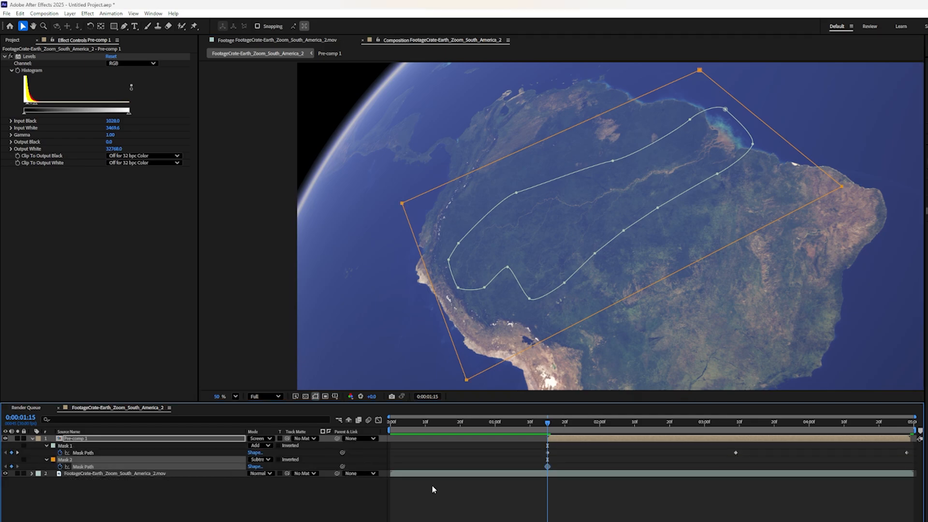
click(694, 434)
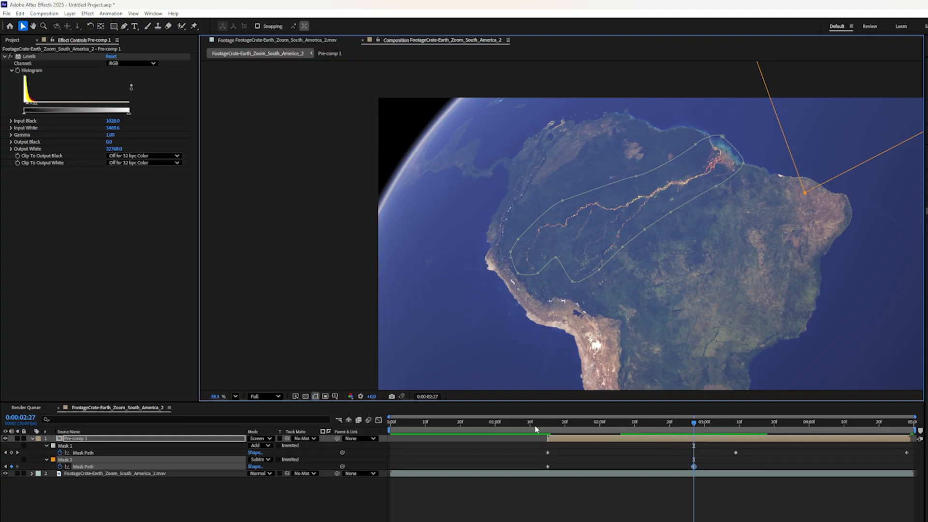
click(520, 422)
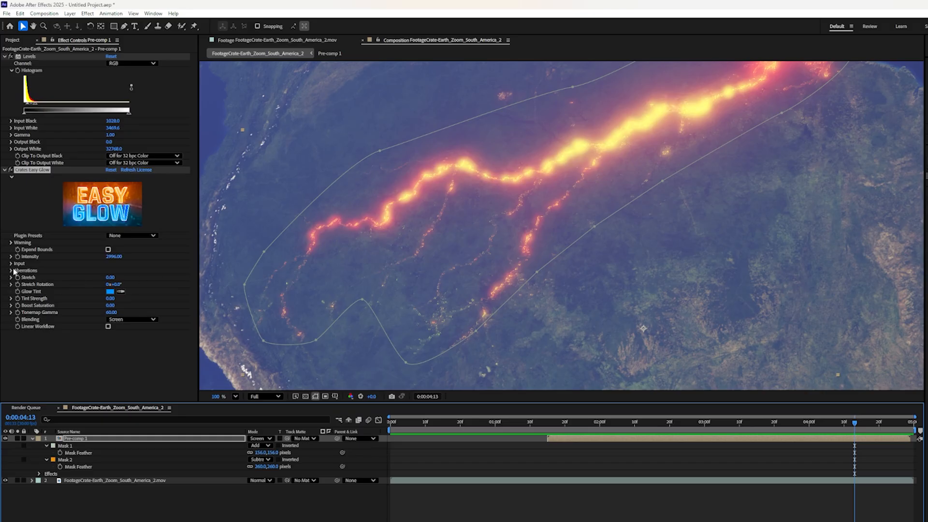
Step: Expand Crates Easy Glow's Input settings to refine the river glow's threshold
click(11, 263)
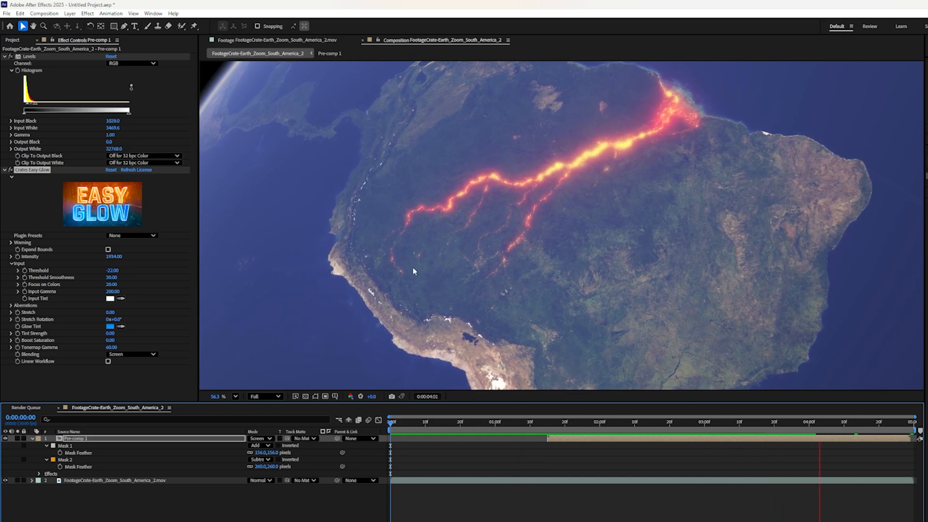
click(700, 435)
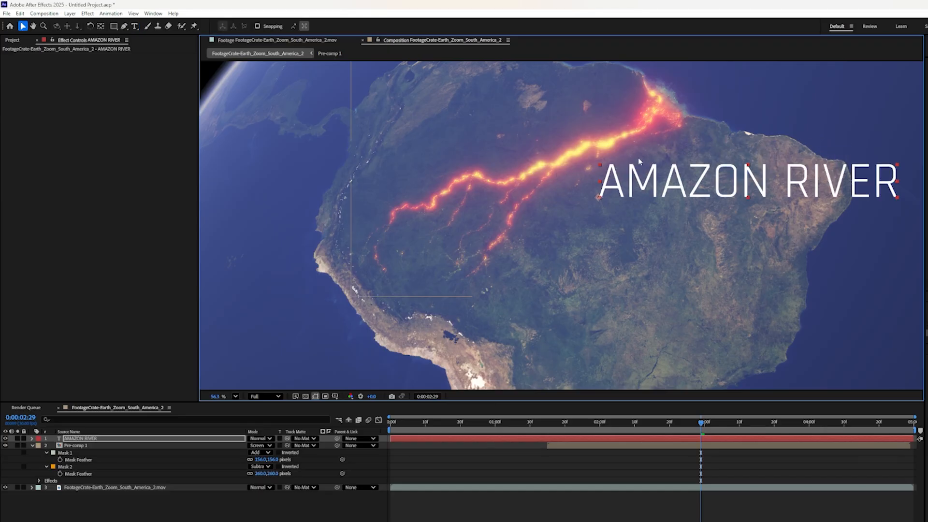
Step: Add the AMAZON RIVER text and analyze a river-mouth track point forward
click(116, 488)
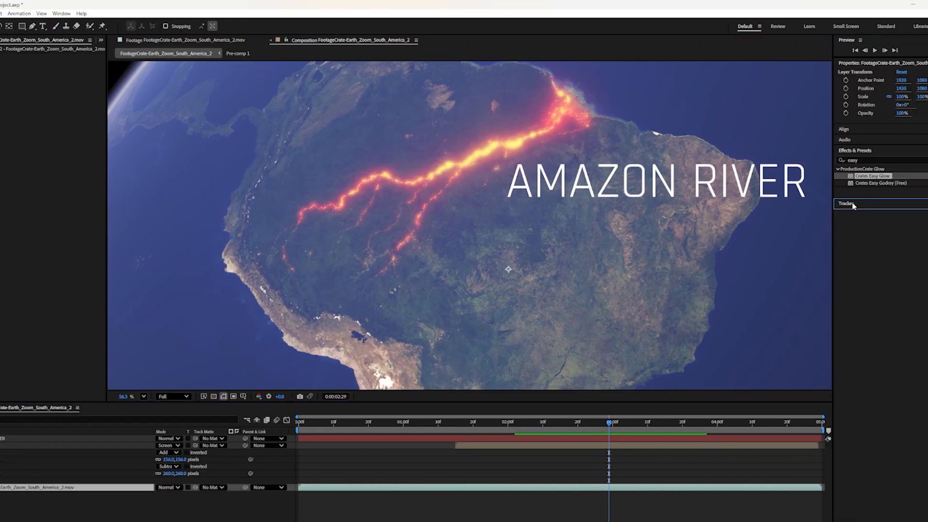
click(844, 203)
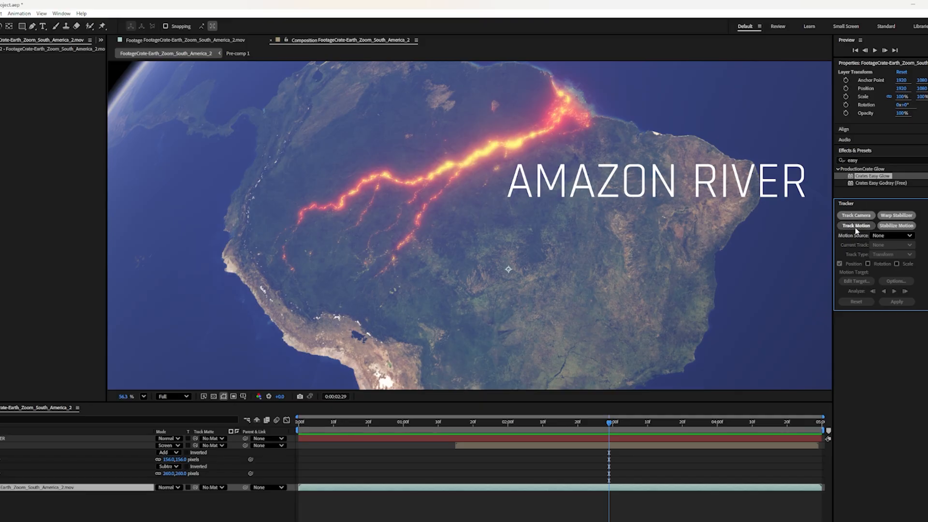
click(855, 225)
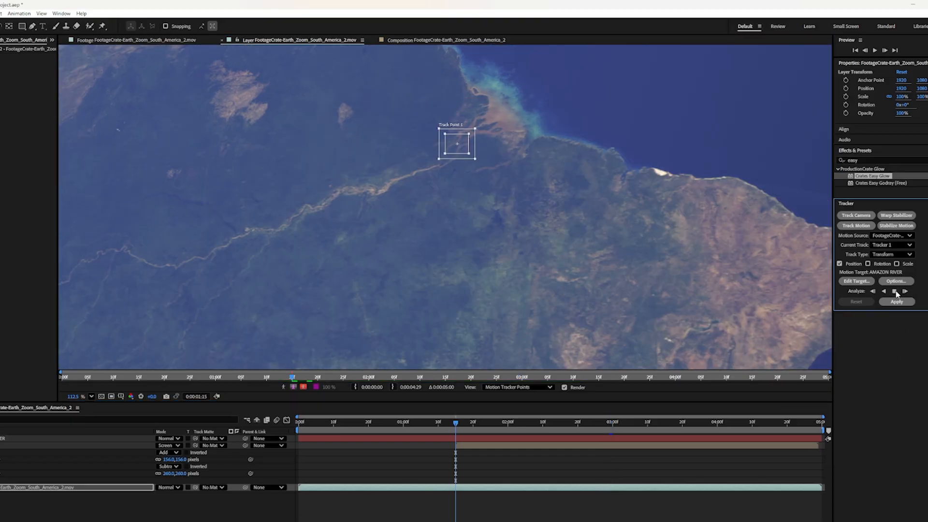
click(898, 290)
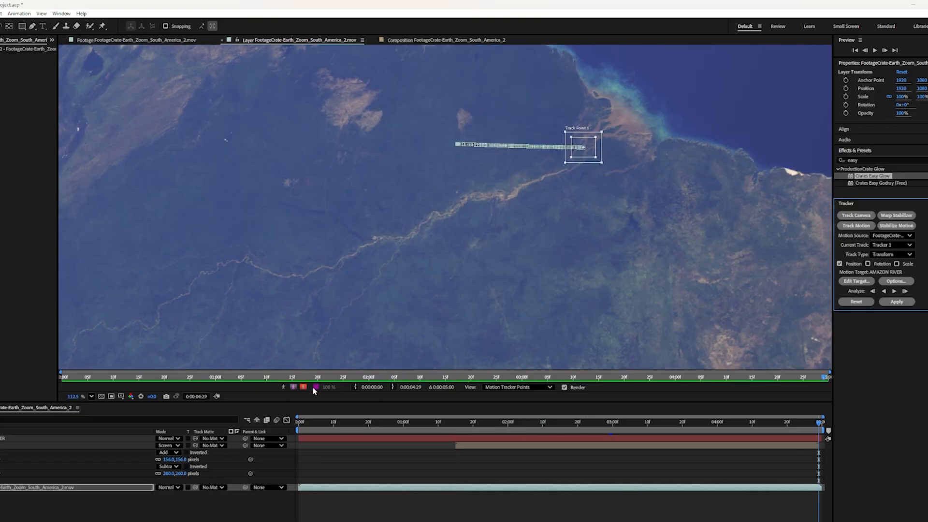
mouse_move(577, 152)
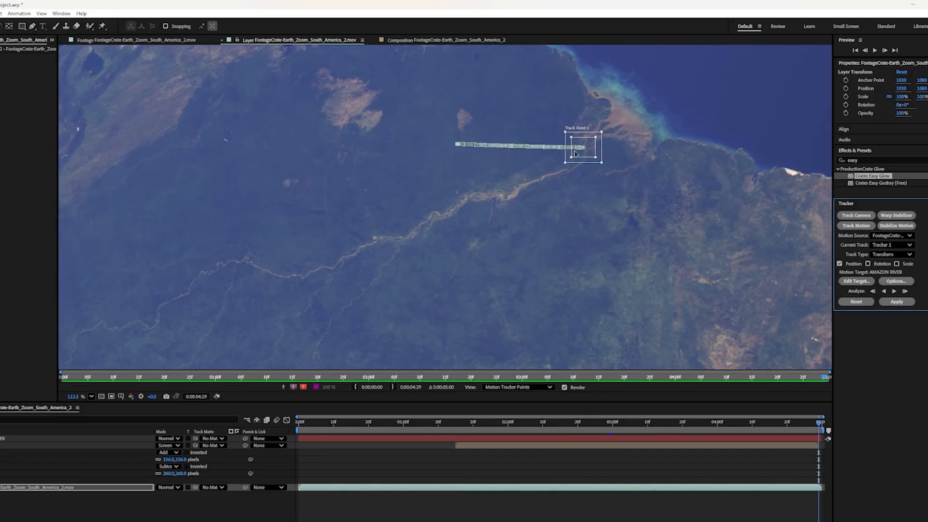
mouse_move(590, 151)
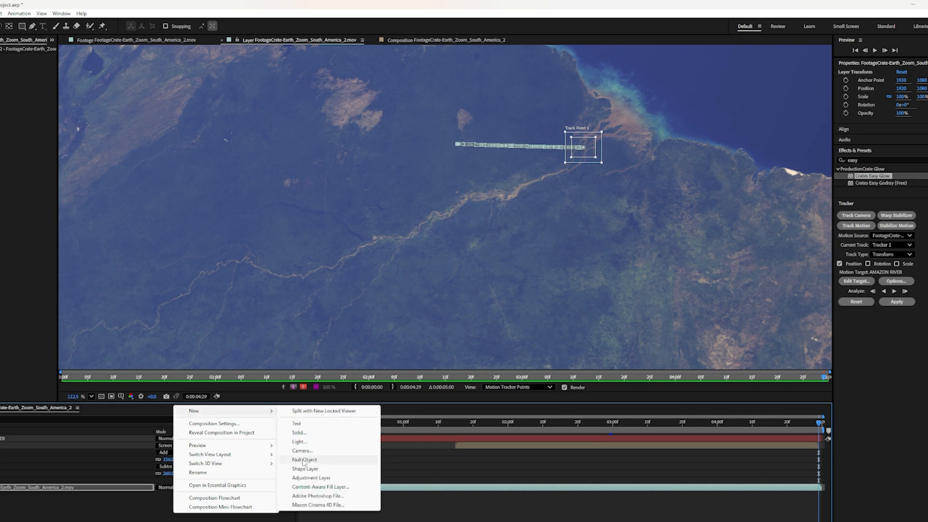
Step: Add Null 1 as the track target and apply the motion data in X and Y
click(304, 459)
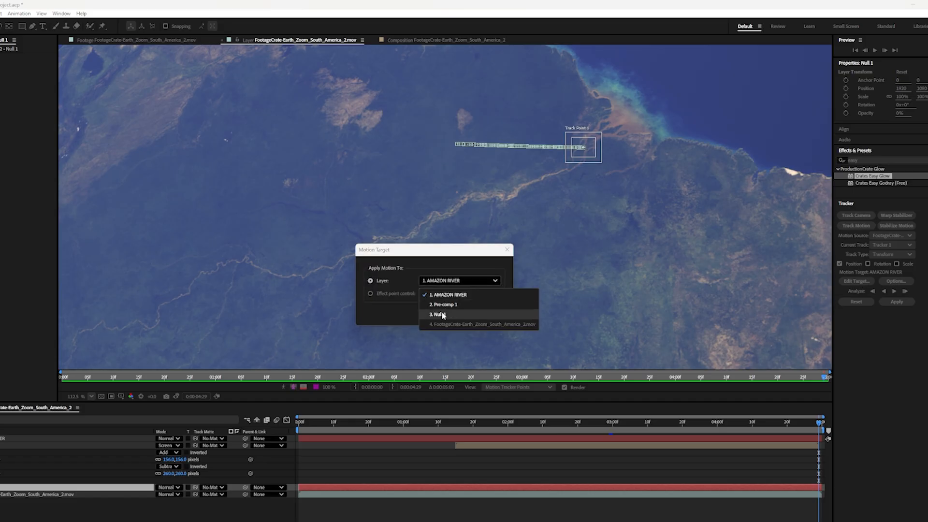
click(435, 314)
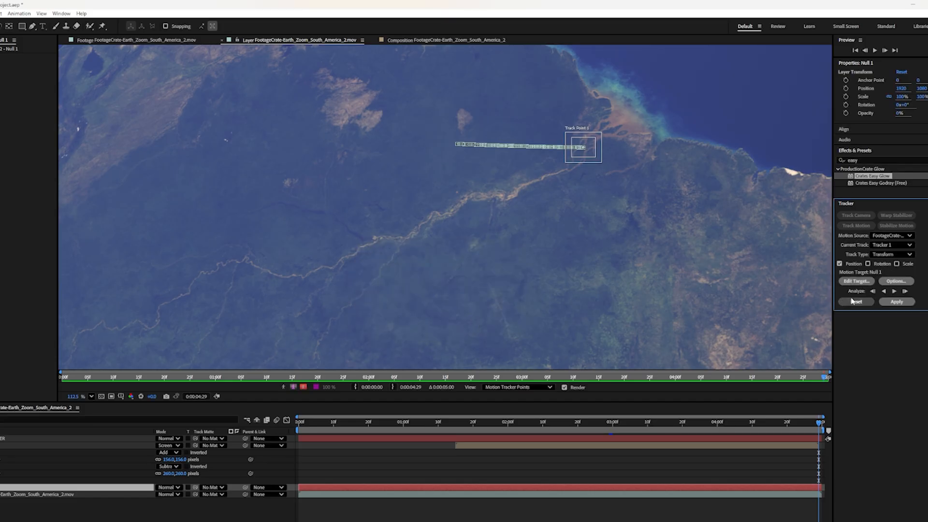
click(896, 301)
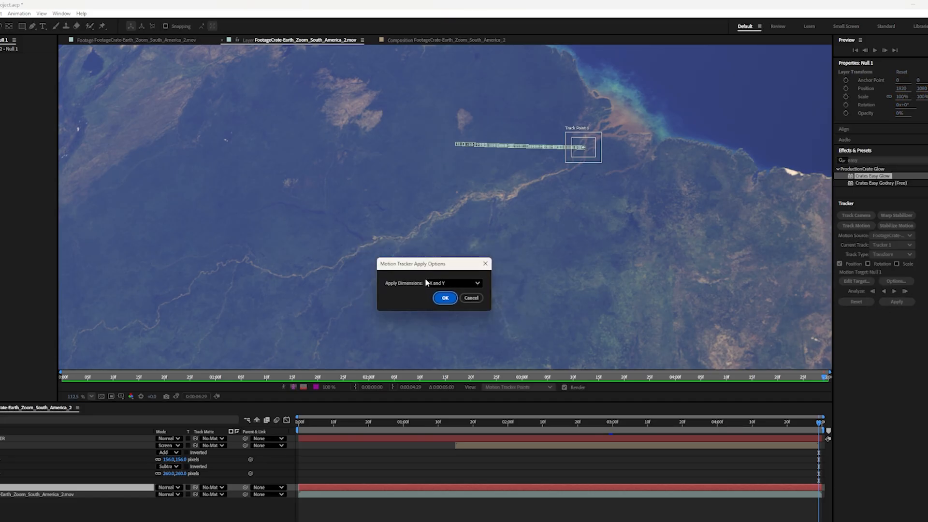
click(444, 298)
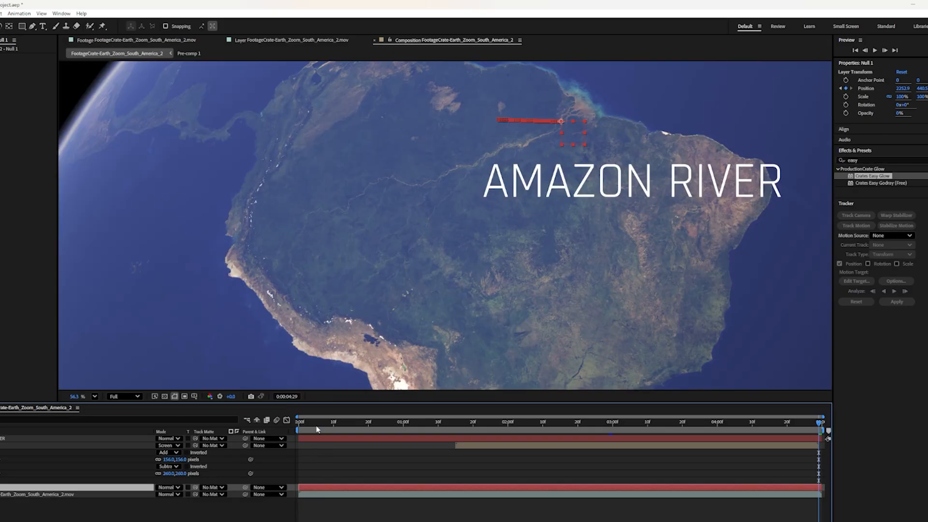
Step: Parent the AMAZON RIVER title to 3. Null 1 and scrub to confirm it follows
click(503, 434)
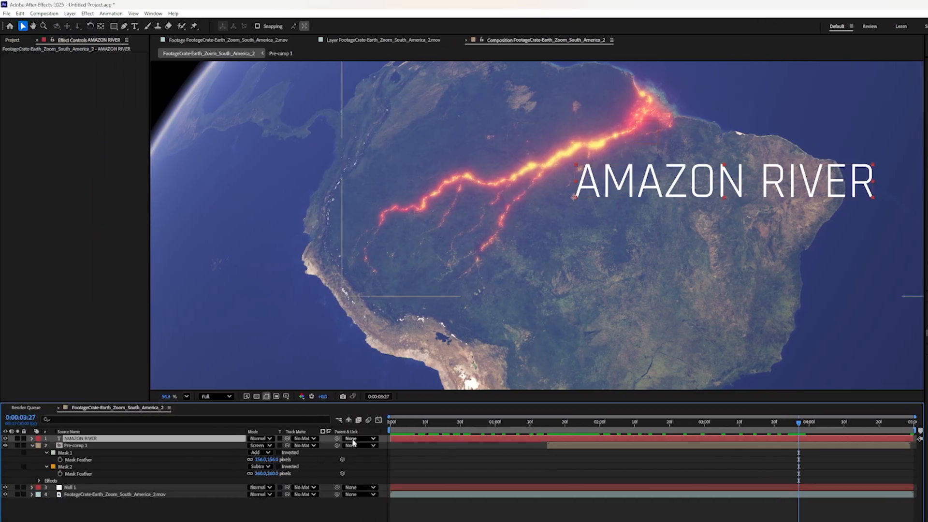
click(360, 446)
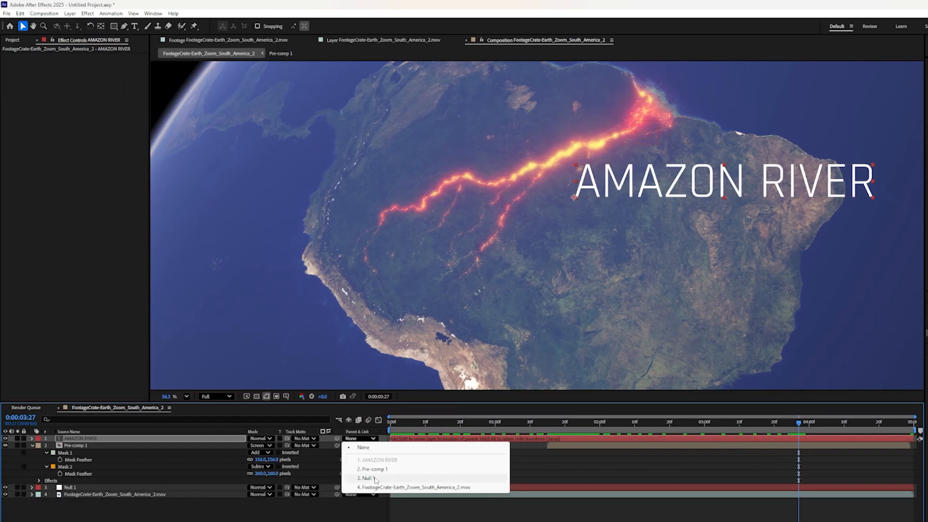
click(365, 478)
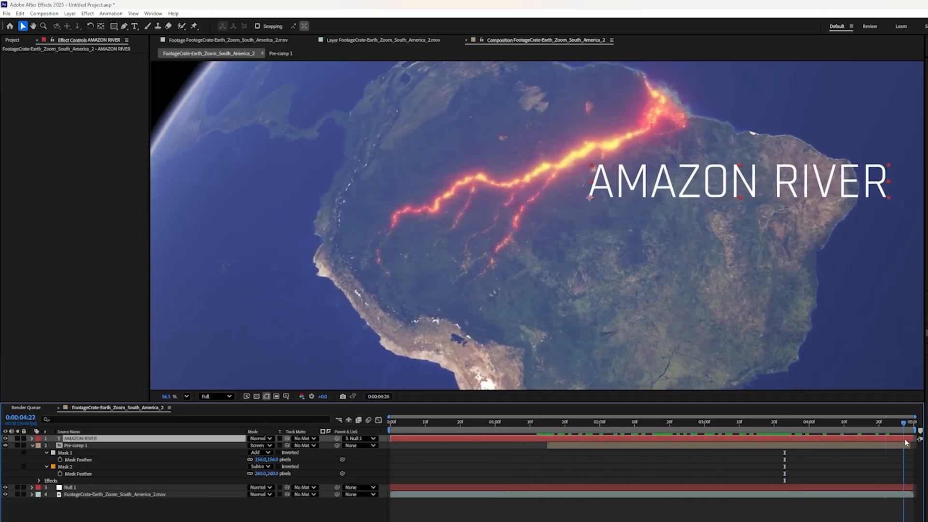
click(505, 432)
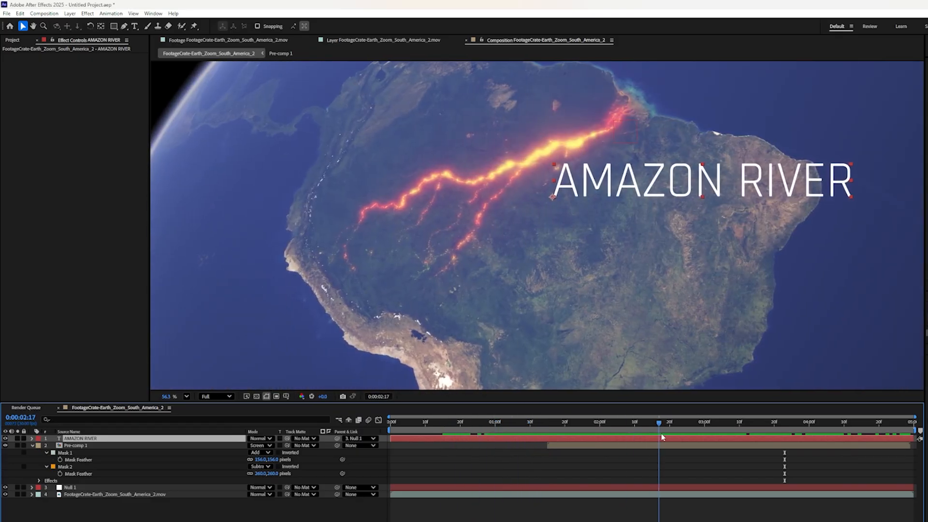
drag(662, 421, 614, 421)
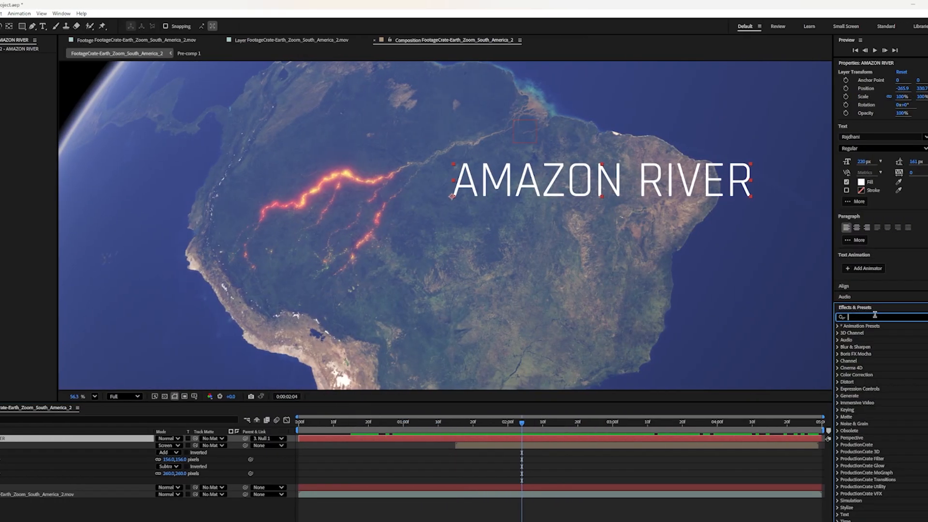
Step: Apply the Typewriter preset, shift the Range Selector Start keyframe, and preview the type-on
text(typ)
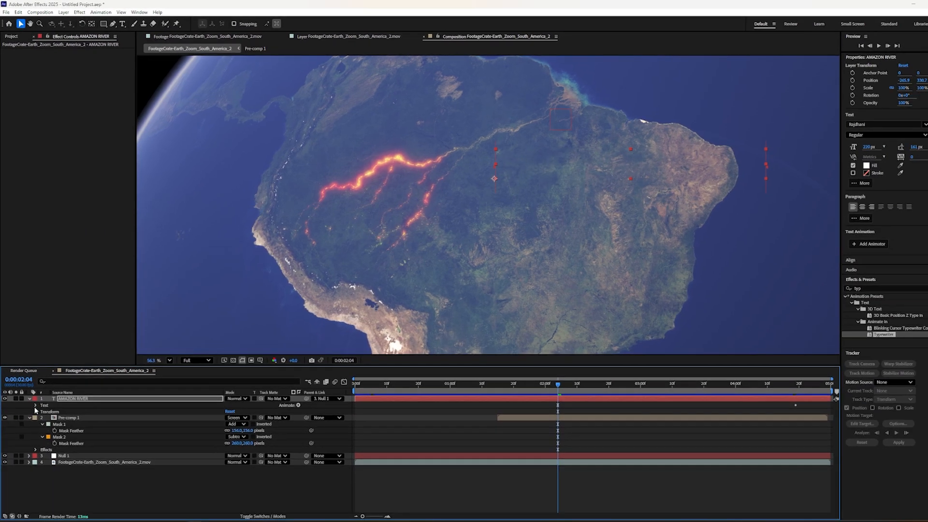
click(35, 405)
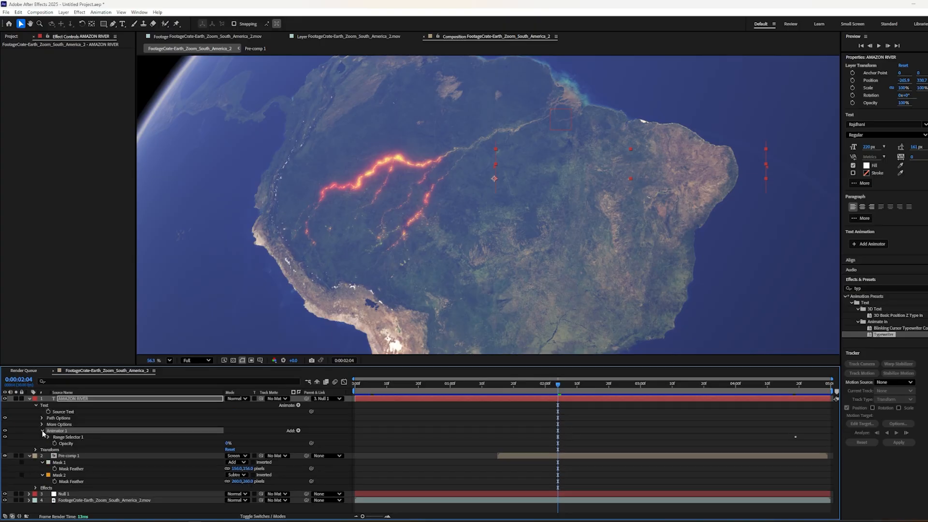
click(48, 437)
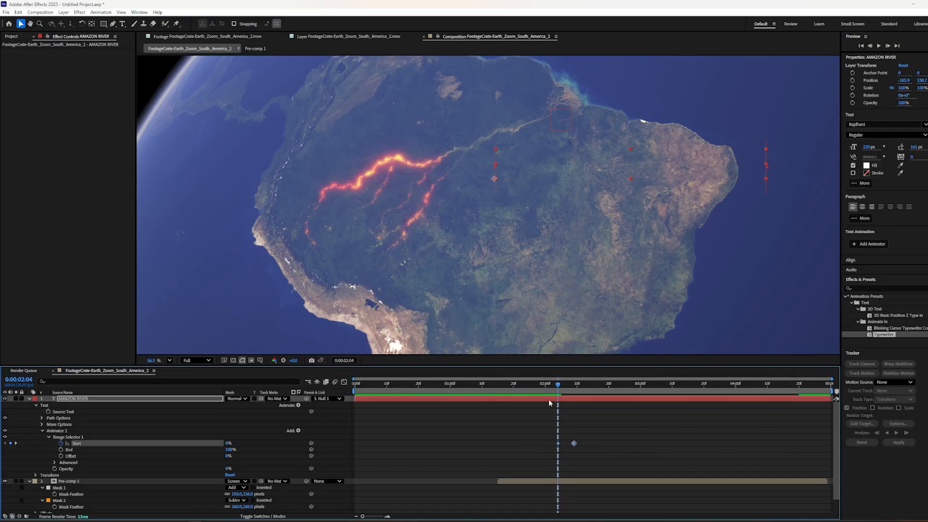
drag(557, 383, 529, 383)
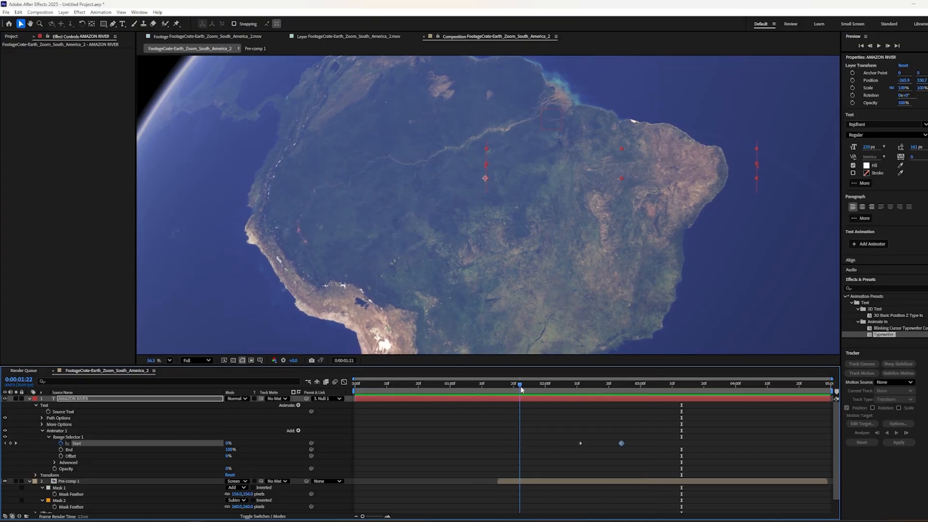
click(589, 384)
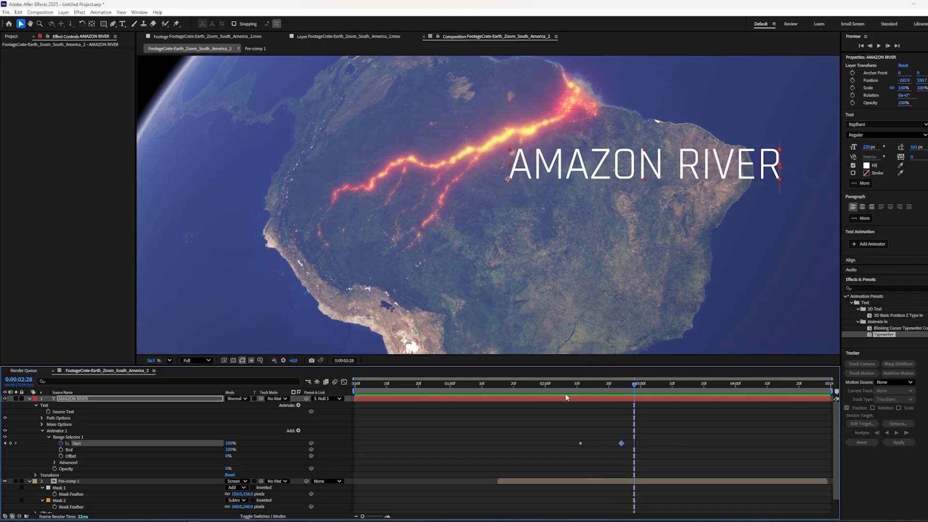
drag(634, 383, 523, 383)
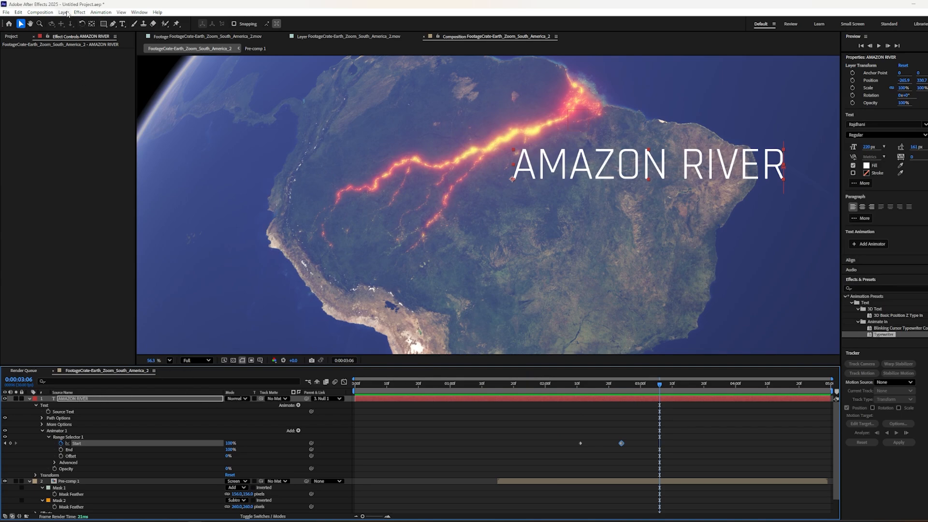
Step: Add a Drop Shadow layer style to the AMAZON RIVER title and adjust its size
click(61, 12)
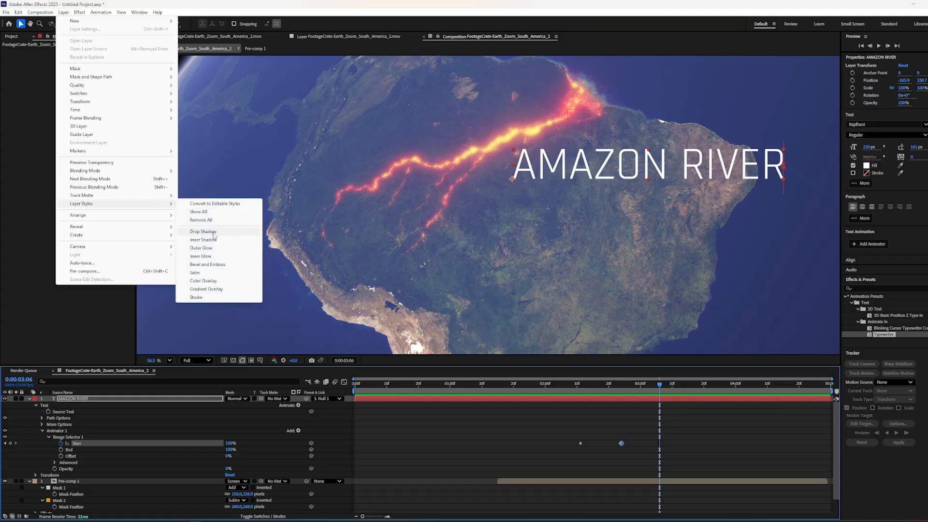
click(202, 231)
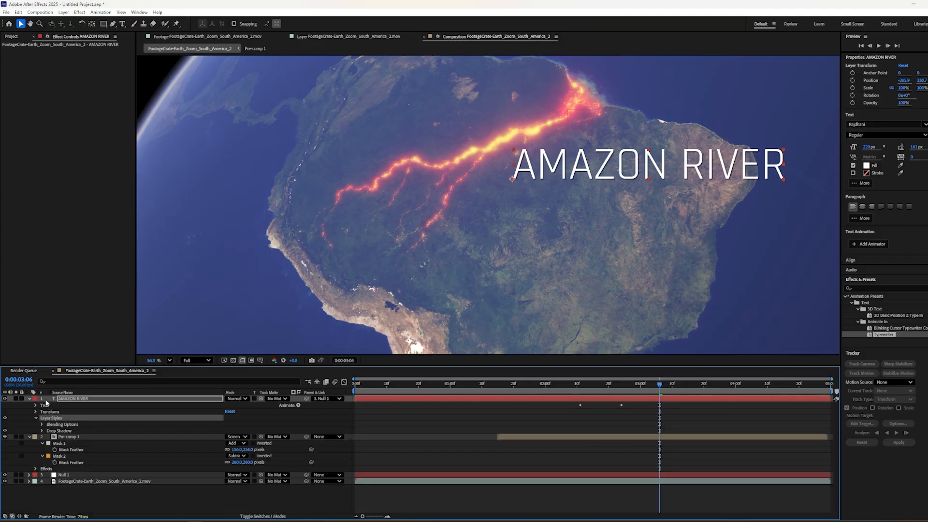
click(41, 431)
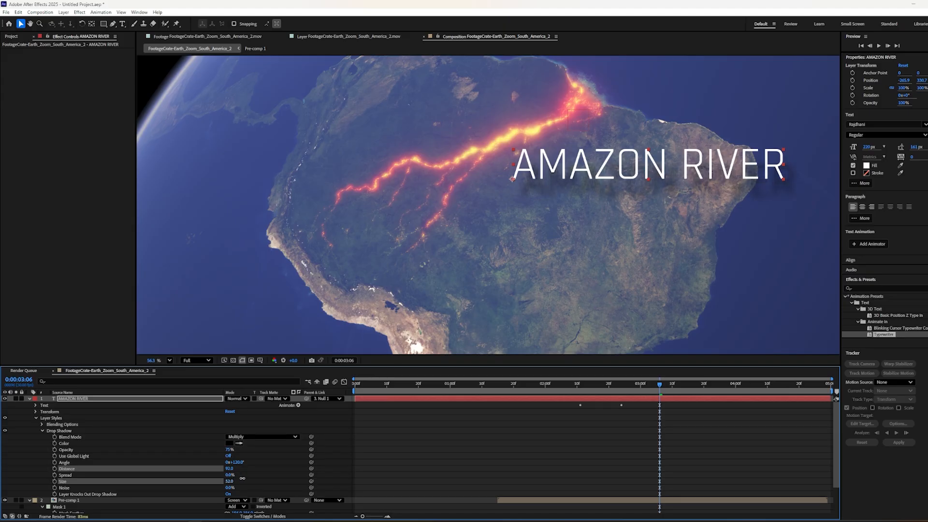
click(470, 382)
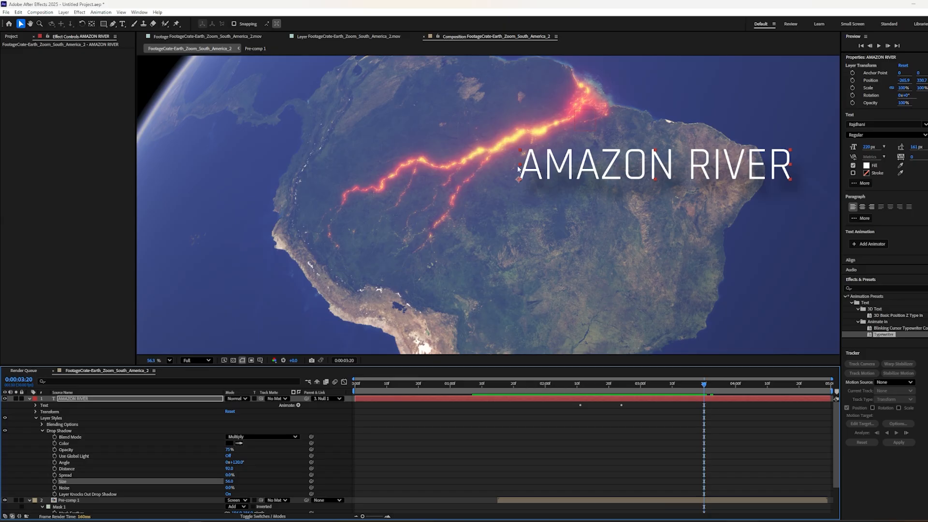
mouse_move(691, 178)
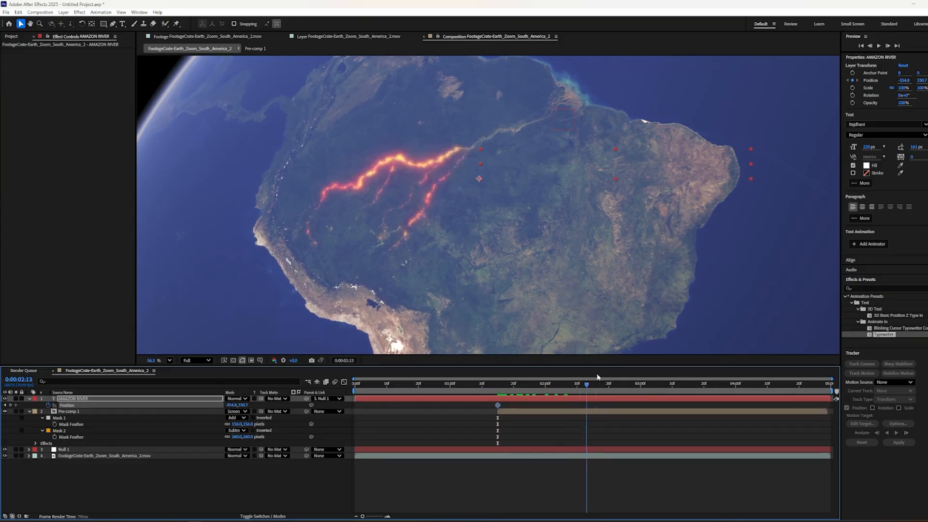
Step: Scrub the timeline to preview the title's Position keyframe motion
drag(586, 384, 827, 384)
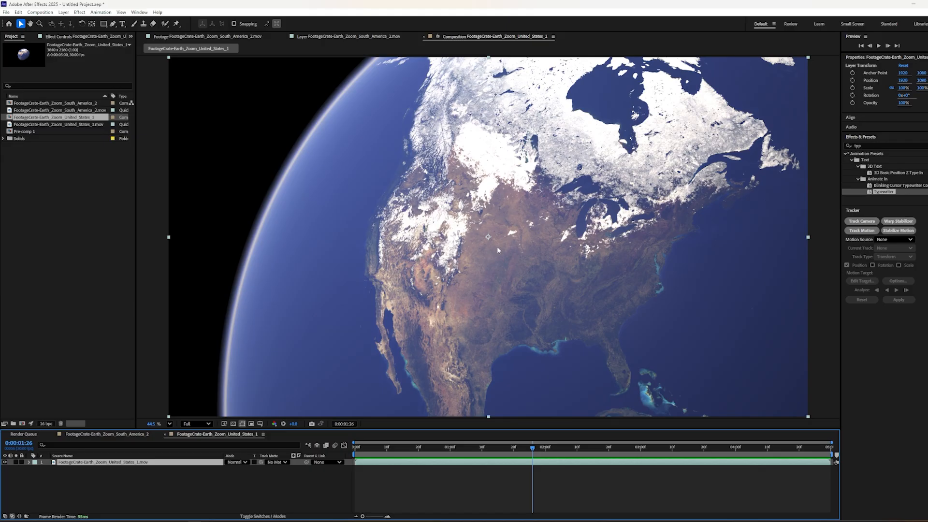
Step: Return the playhead to the opening frame of the United States Earth zoom
click(355, 447)
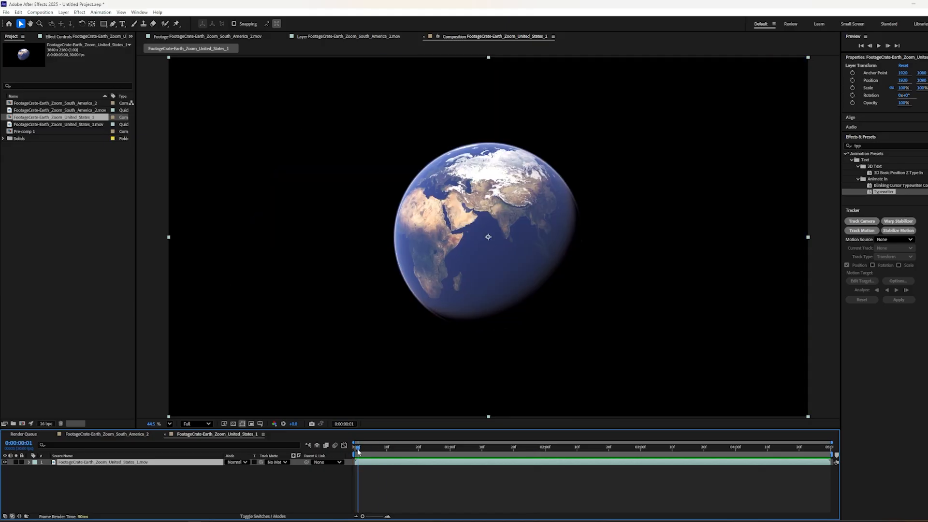
mouse_move(357, 451)
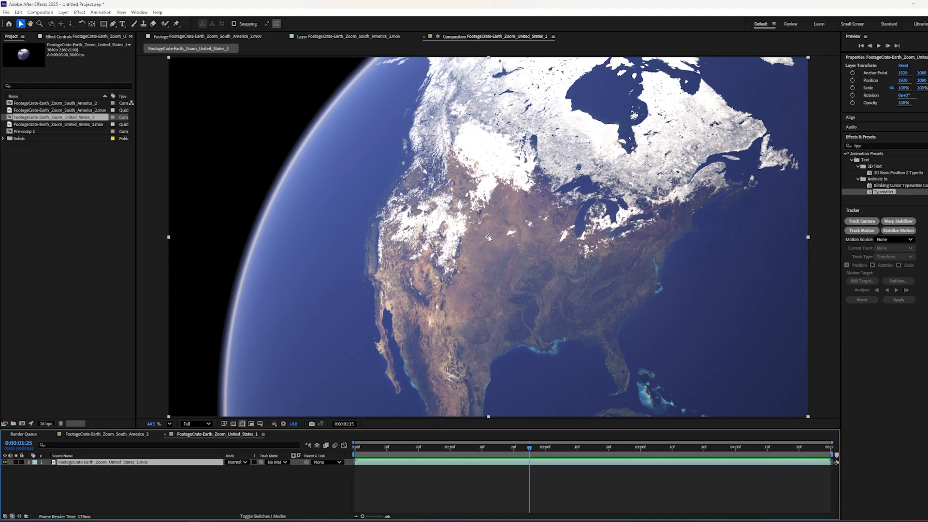
mouse_move(487, 241)
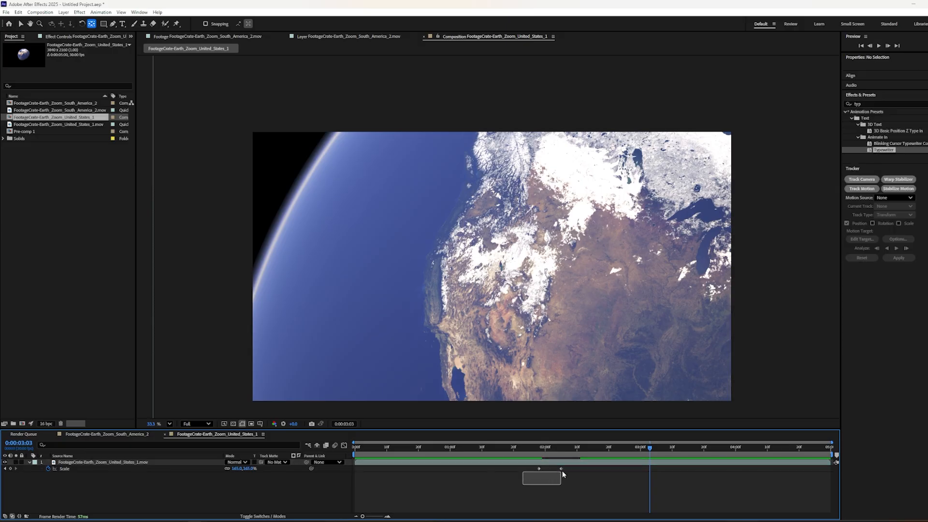
Step: Select the 100% to 165% Scale keyframes and scrub back to preview the push-in
click(97, 462)
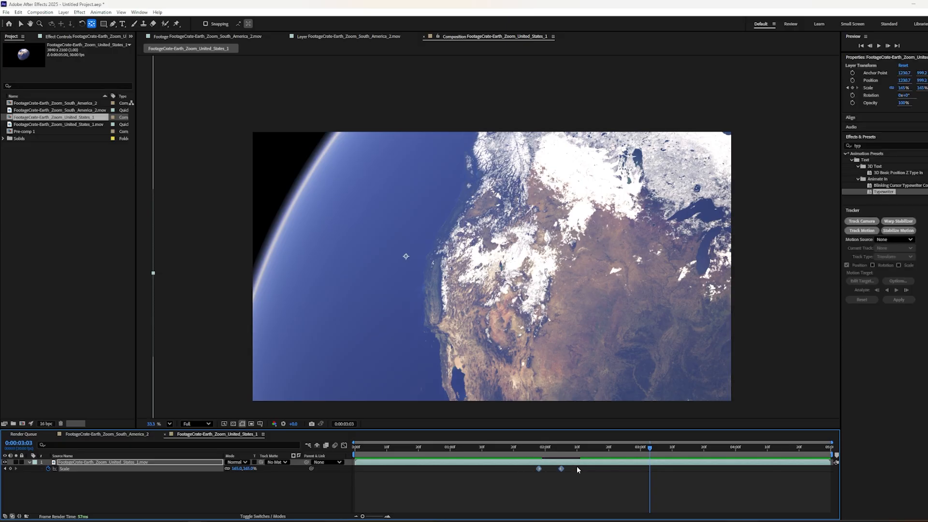
drag(649, 446, 525, 446)
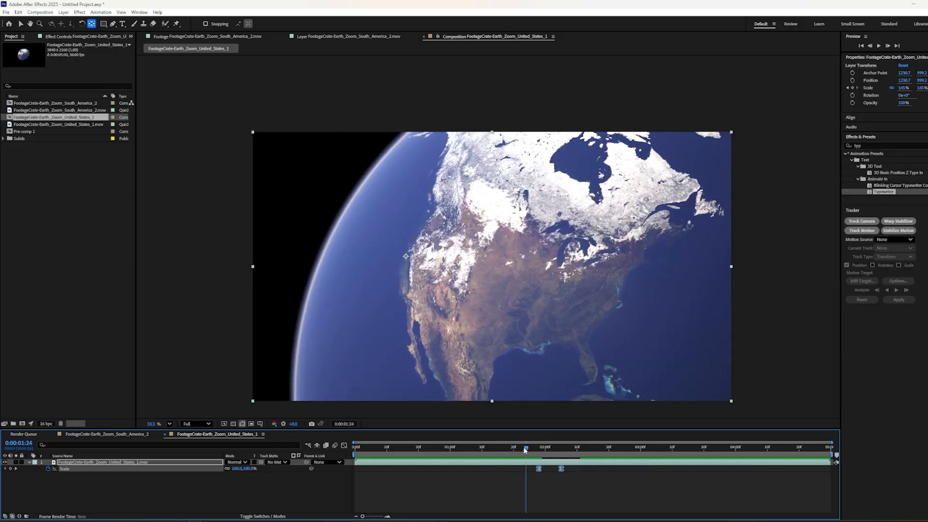
click(353, 450)
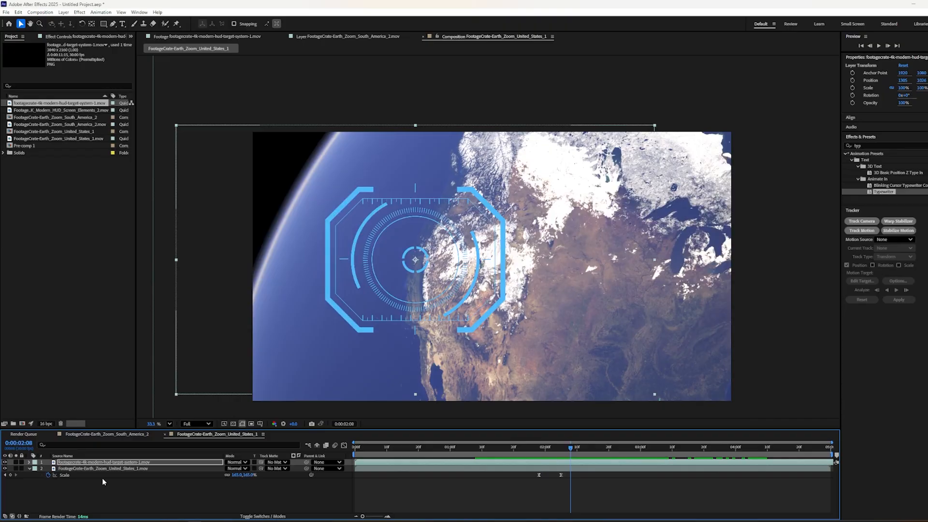
Step: Pre-compose the Earth footage layer into a new composition
click(101, 468)
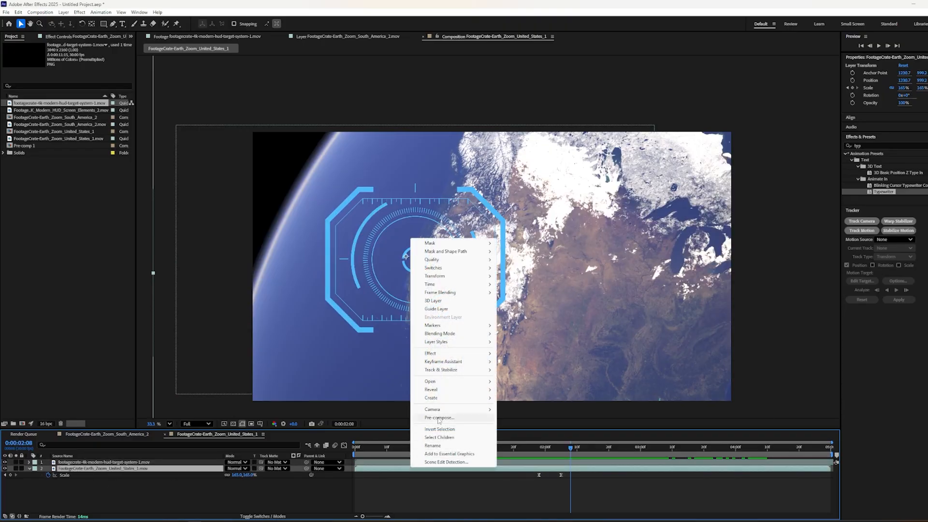
click(437, 418)
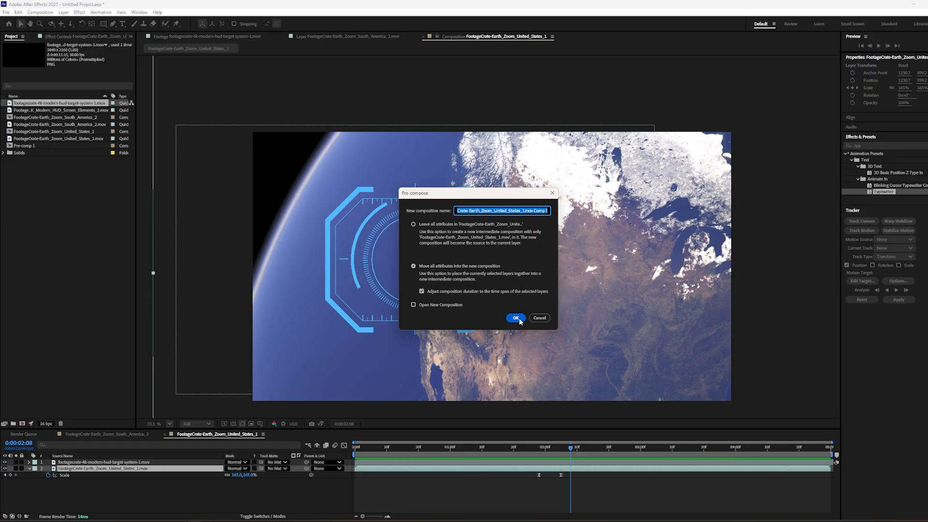
click(515, 318)
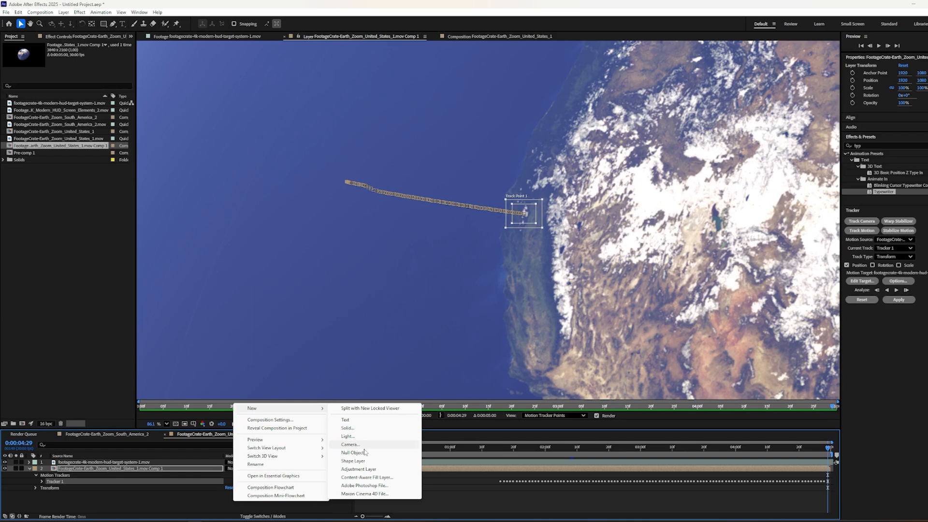
Step: Add Null 2 and apply the west coast track point to it as target
click(350, 452)
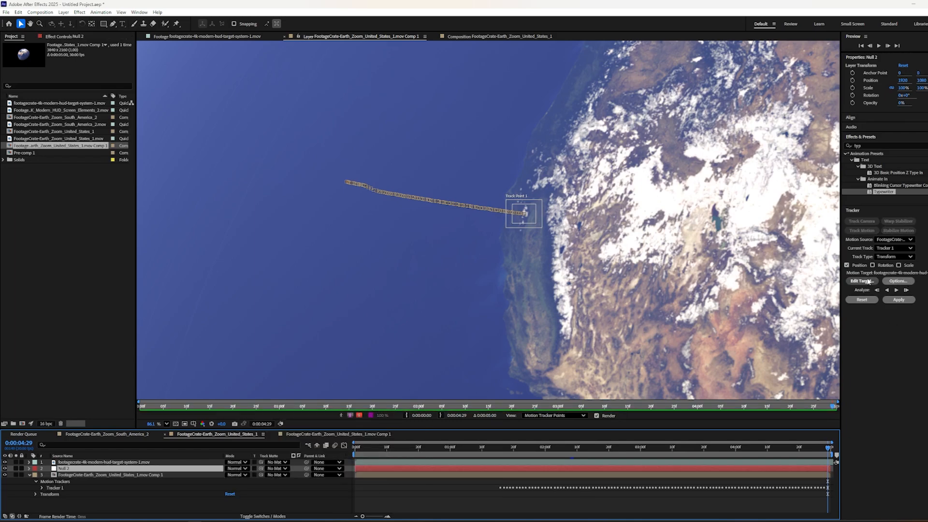
click(861, 281)
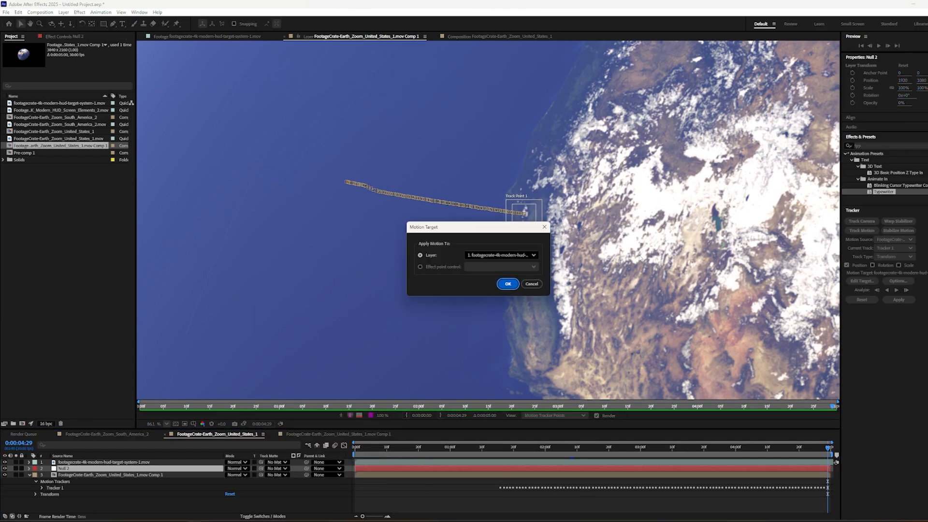
click(508, 284)
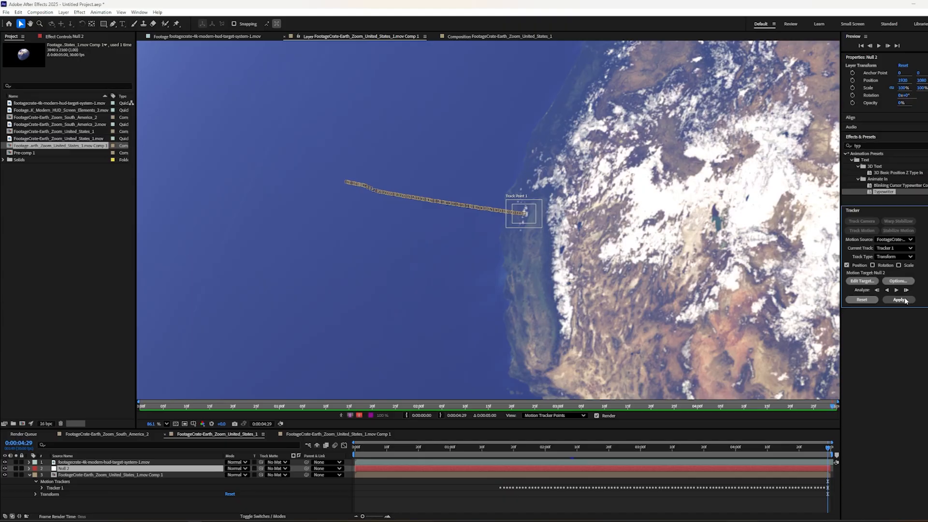
click(898, 300)
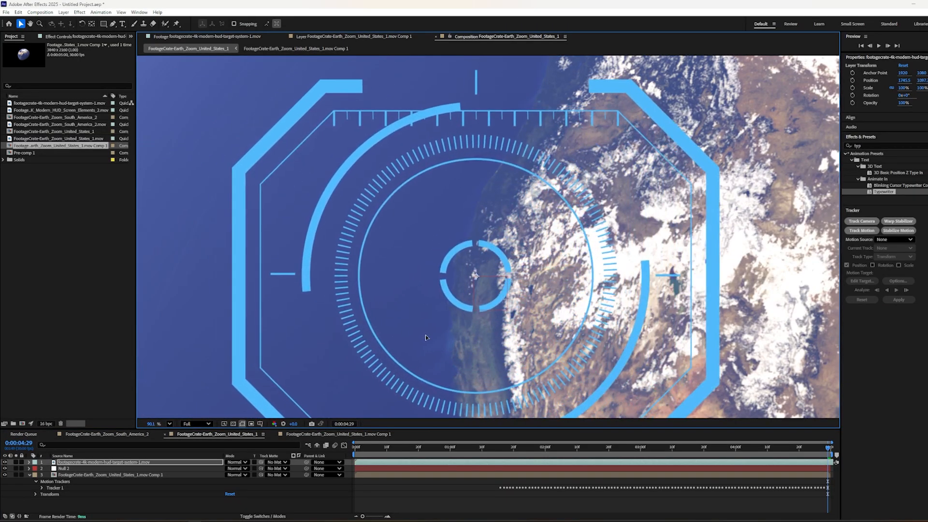
Step: Select the HUD reticle layer and scrub ahead to check it shrinking
click(327, 462)
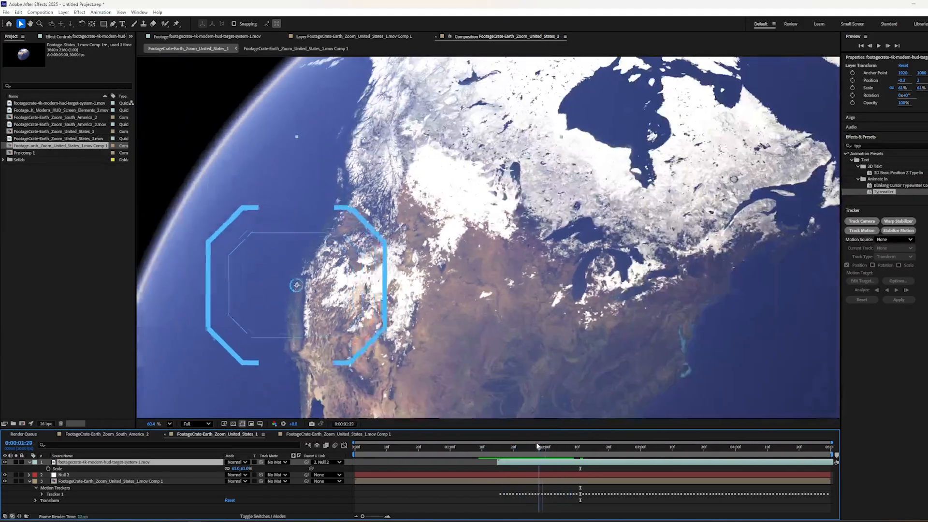
click(693, 455)
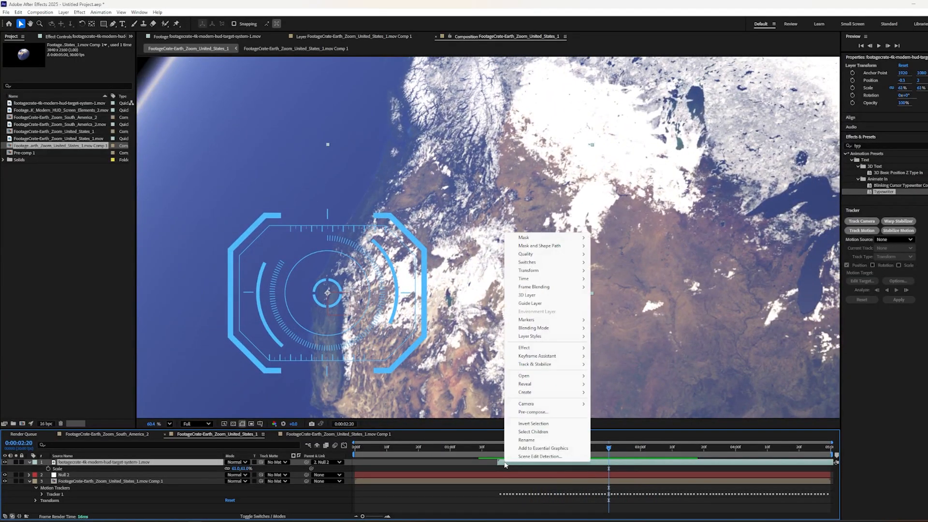
mouse_move(524, 279)
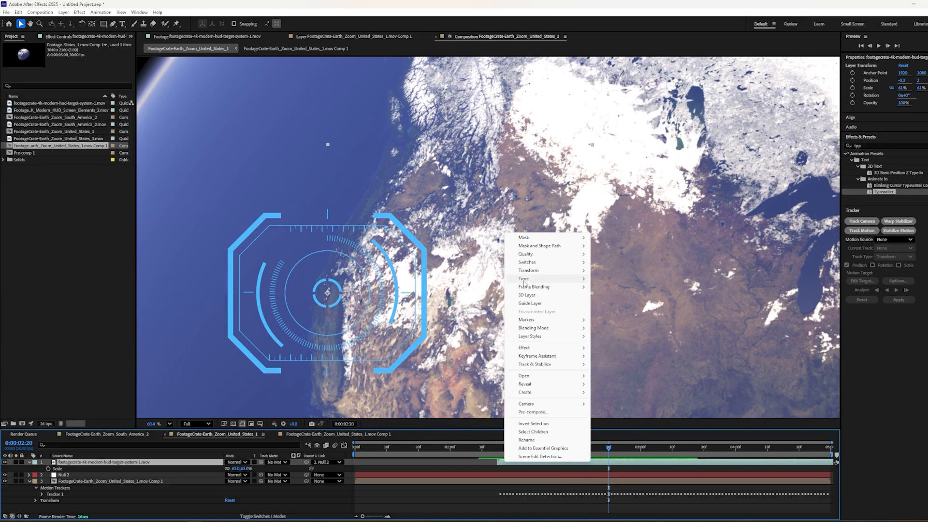
Step: Edit the reticle's Time Stretch factor and scrub back toward 0:00:02:08 for 77% scale
click(523, 278)
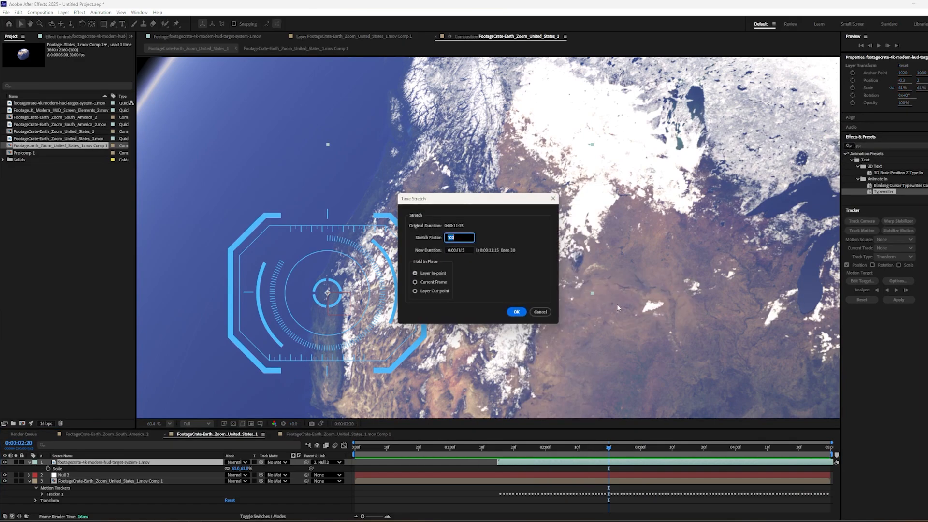
click(516, 312)
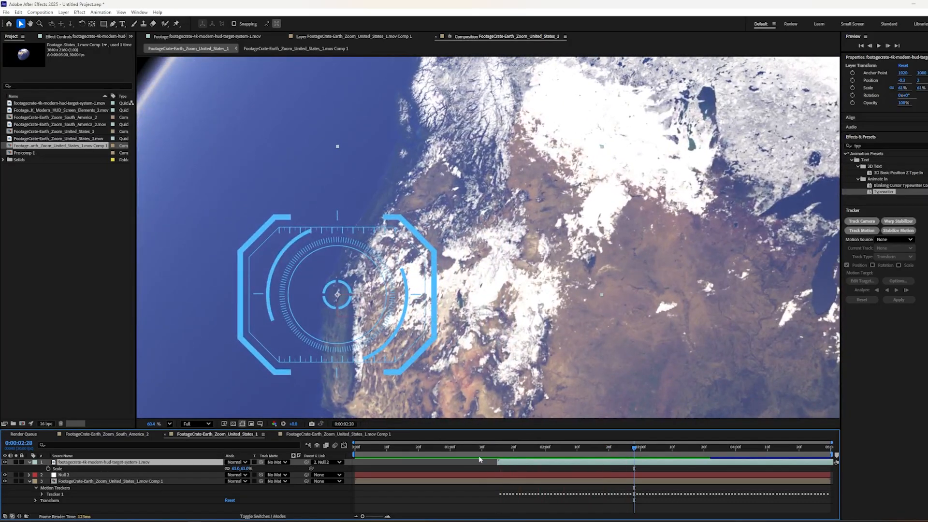
drag(633, 447, 570, 447)
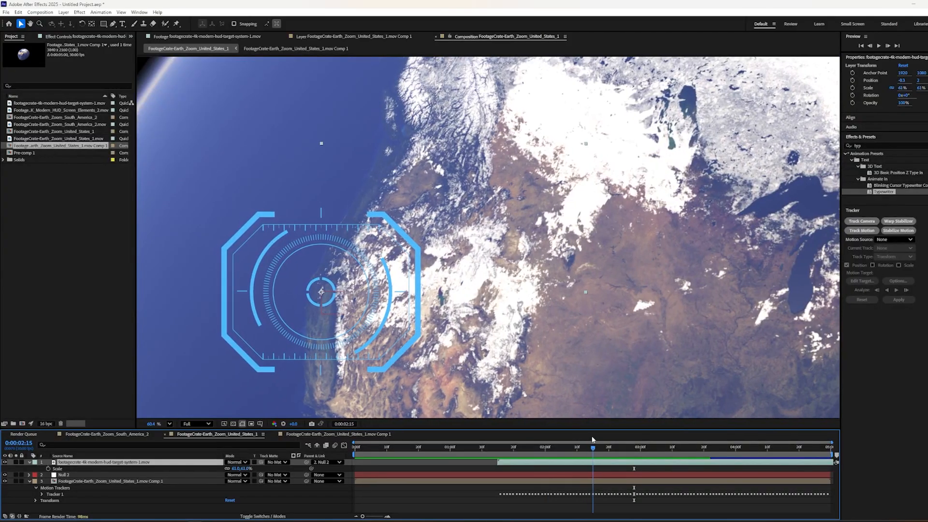
drag(592, 448, 567, 448)
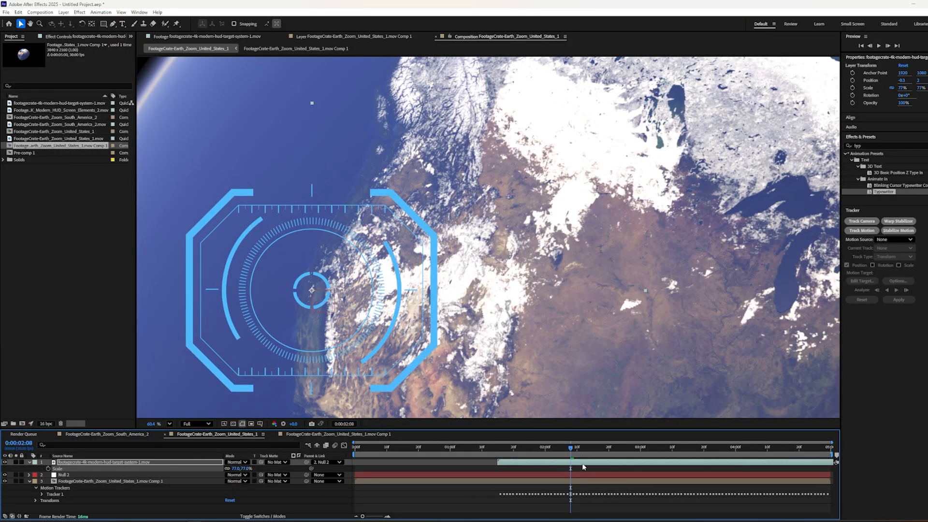
Step: Scrub the zoom, then move to 0:00:03:10 to set the reticle's 46% final scale
click(542, 456)
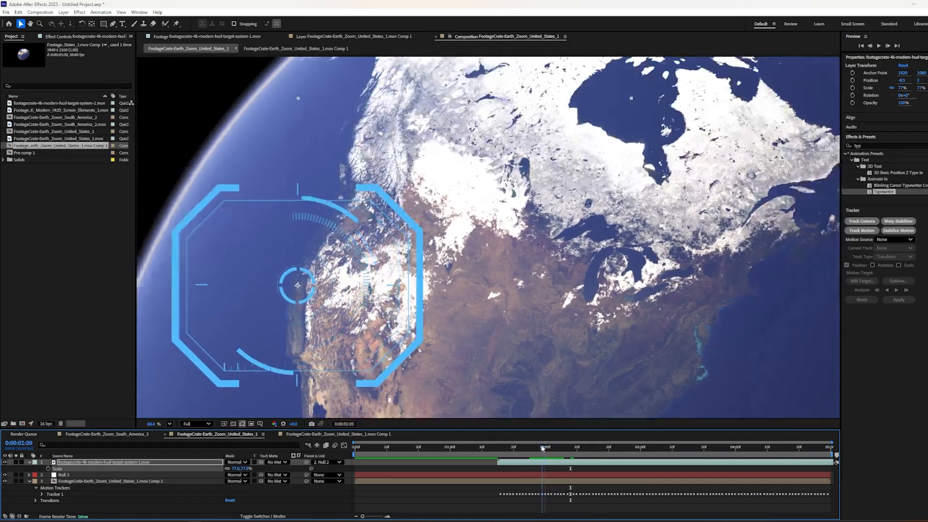
drag(541, 446, 531, 447)
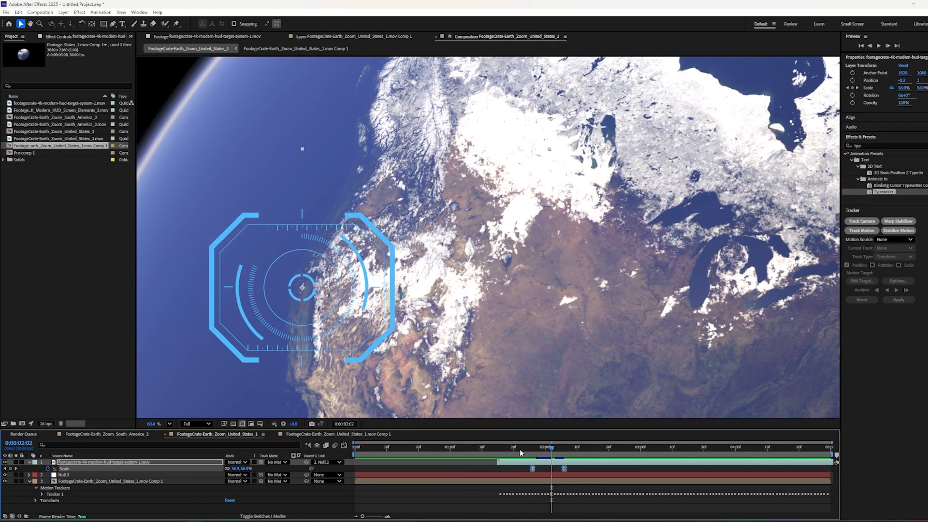
click(462, 458)
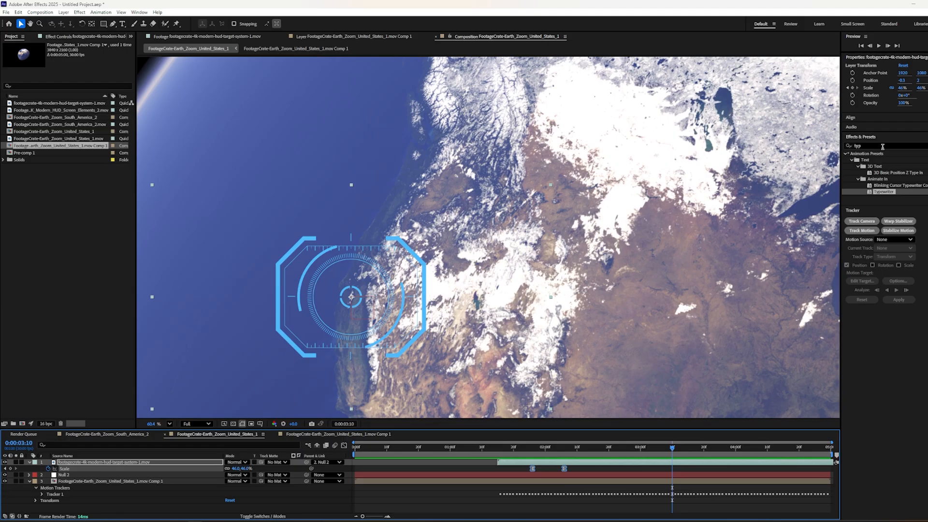
Step: Apply Hue/Saturation to the HUD layer, rotating Master Hue to turn the reticle pinkish red
text(hue)
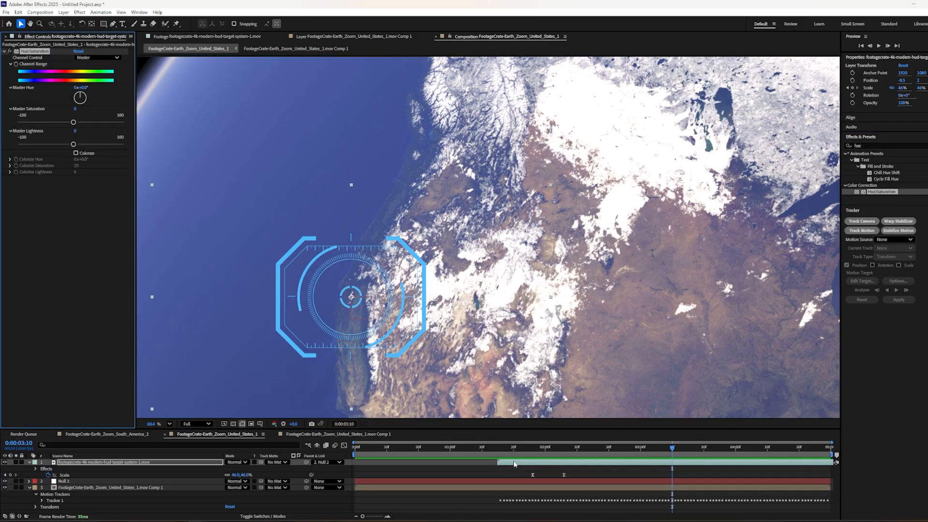
drag(79, 97, 91, 92)
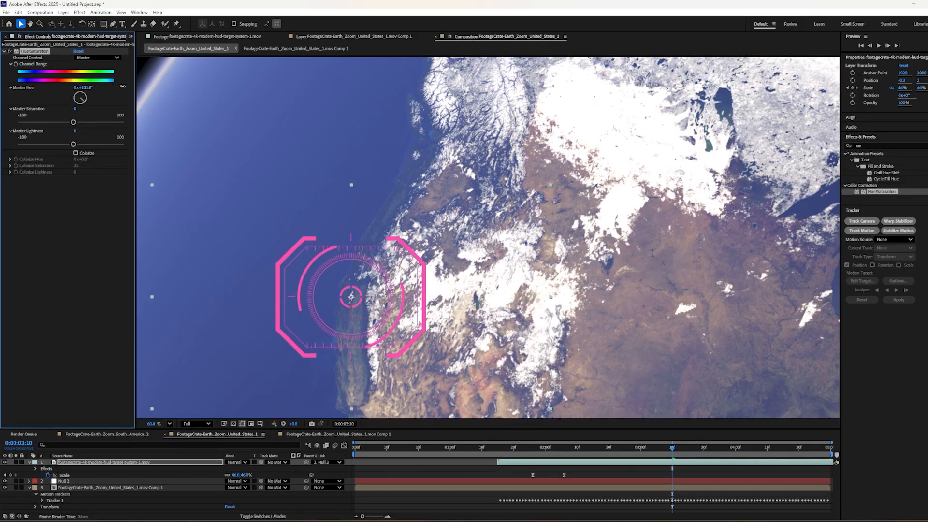
drag(80, 98, 89, 92)
text(crt)
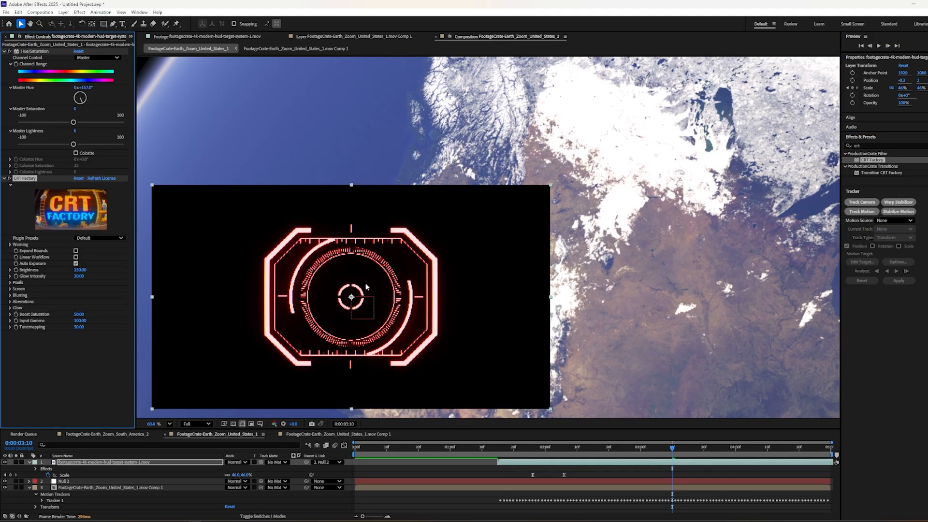
mouse_move(429, 351)
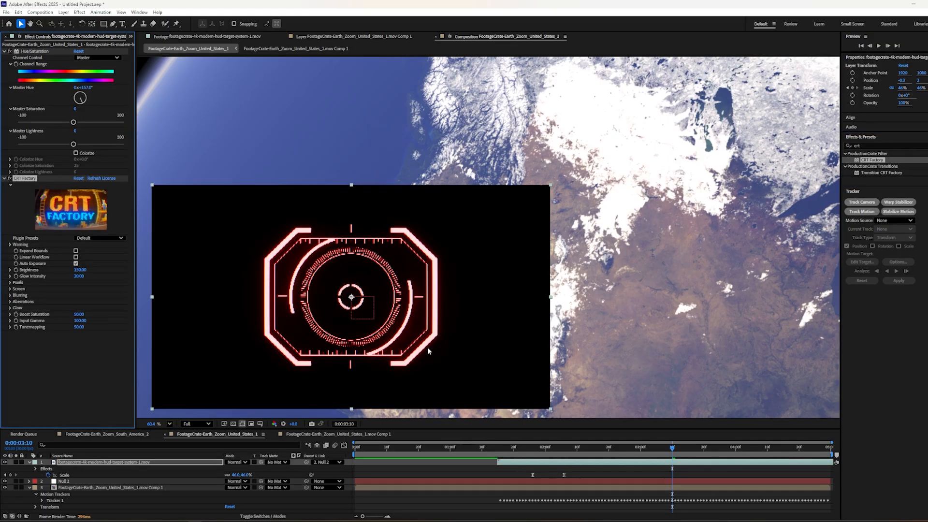
mouse_move(257, 325)
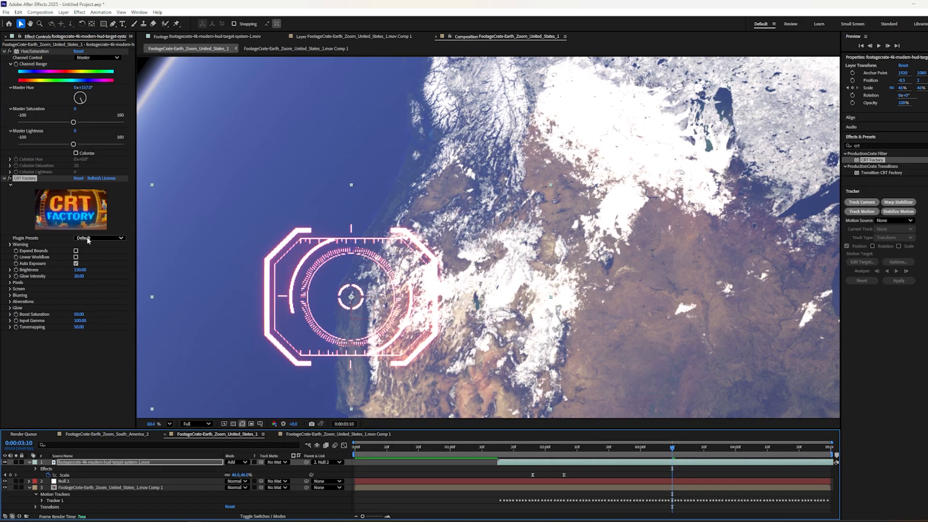
Step: Give the CRT Factory effect the Monitor 1980s preset and expand its Screen settings
click(99, 238)
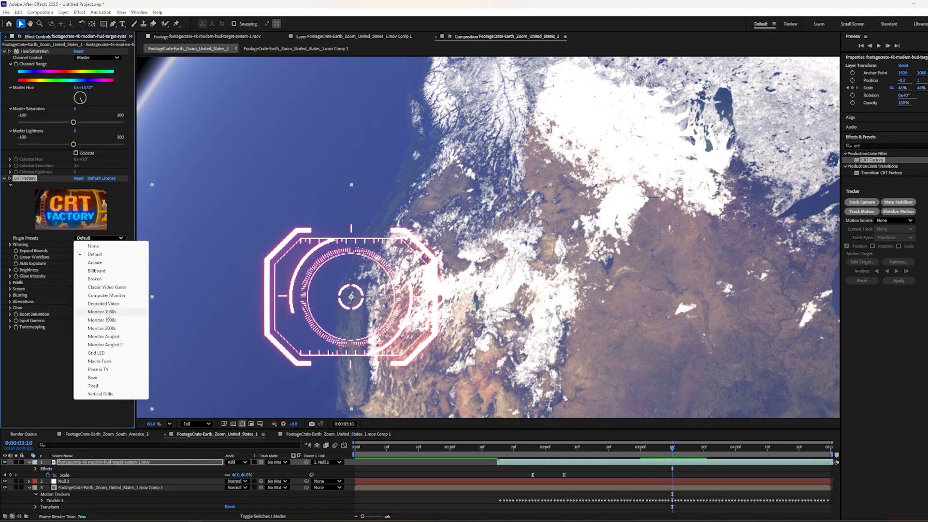
click(102, 312)
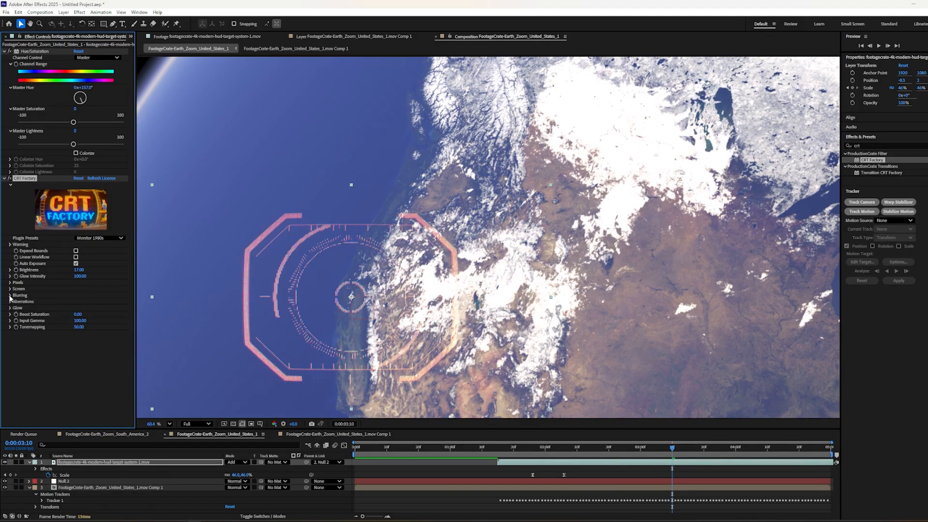
click(11, 289)
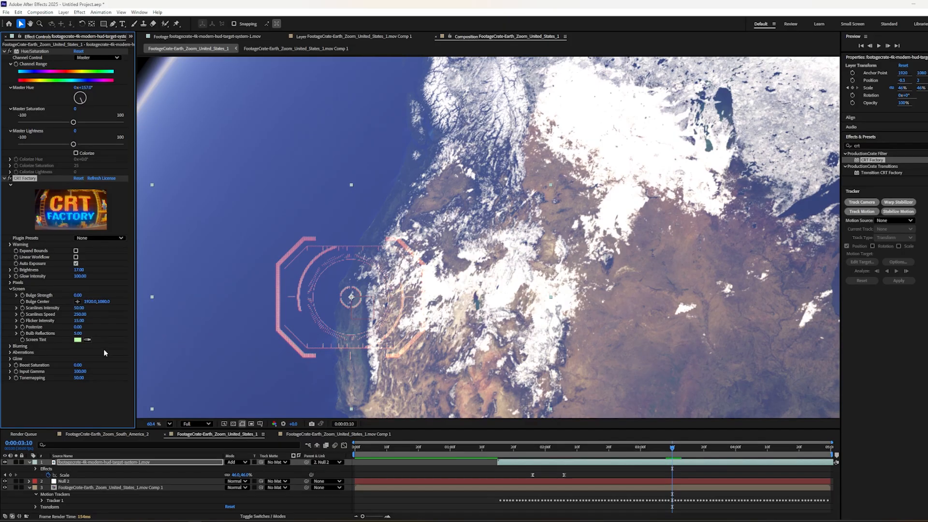
Step: Set the CRT Factory Screen Tint to white and Glow Tint to red
click(78, 340)
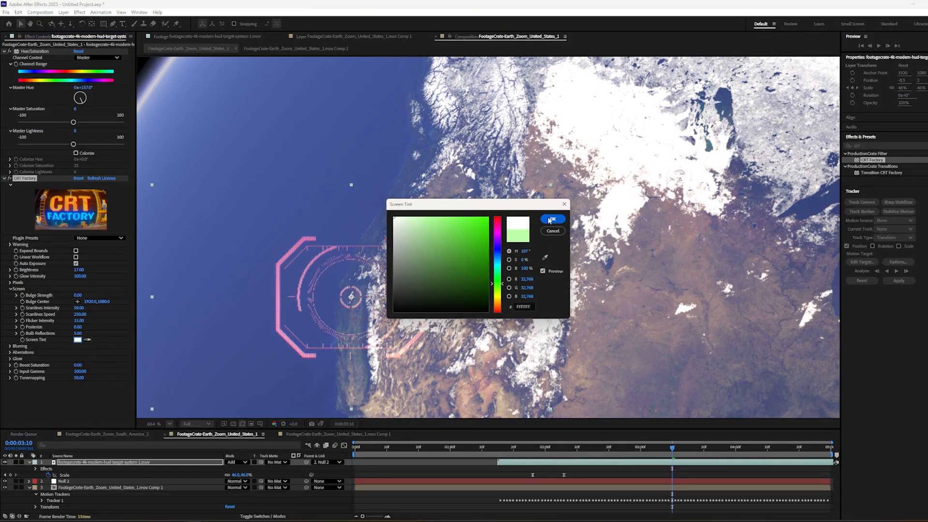
click(551, 219)
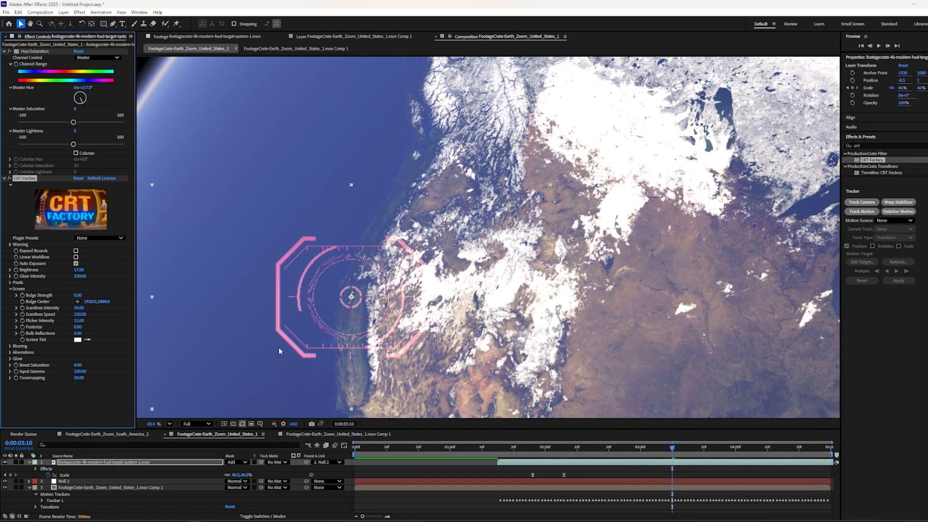
click(10, 359)
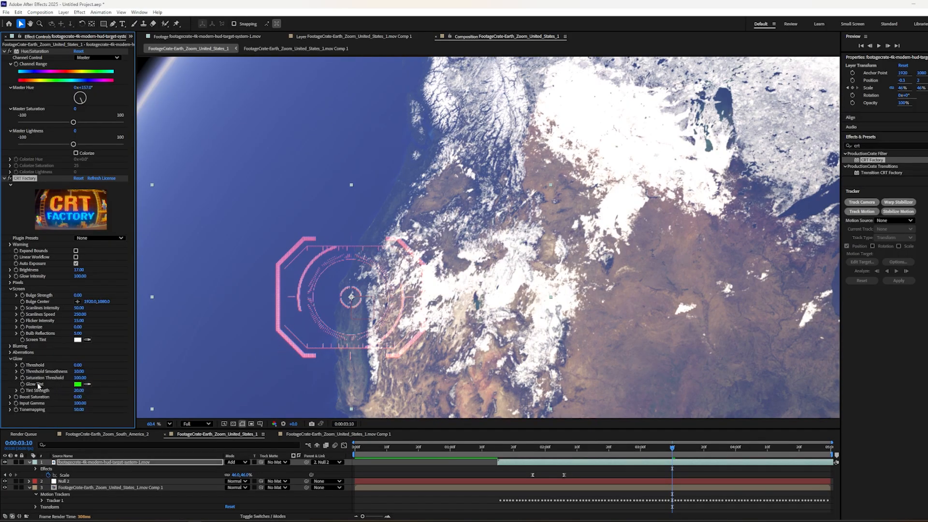
click(78, 384)
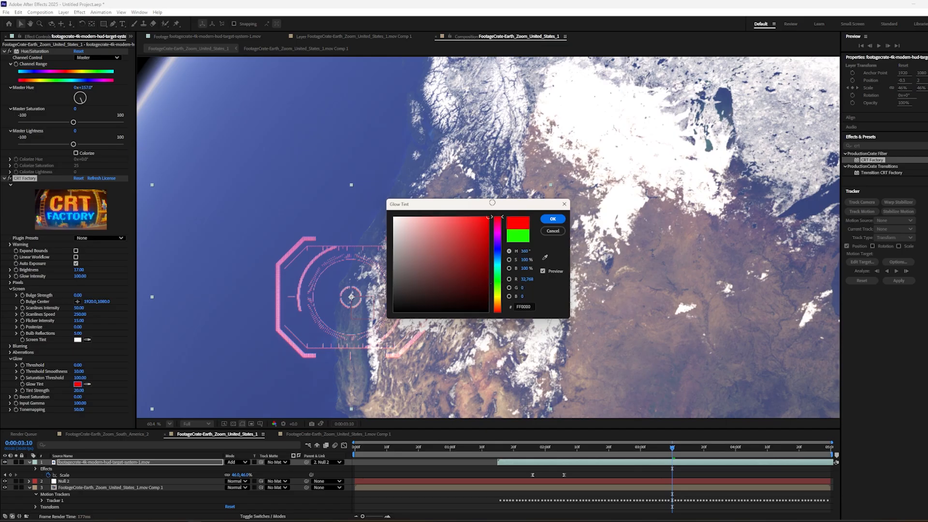
click(482, 253)
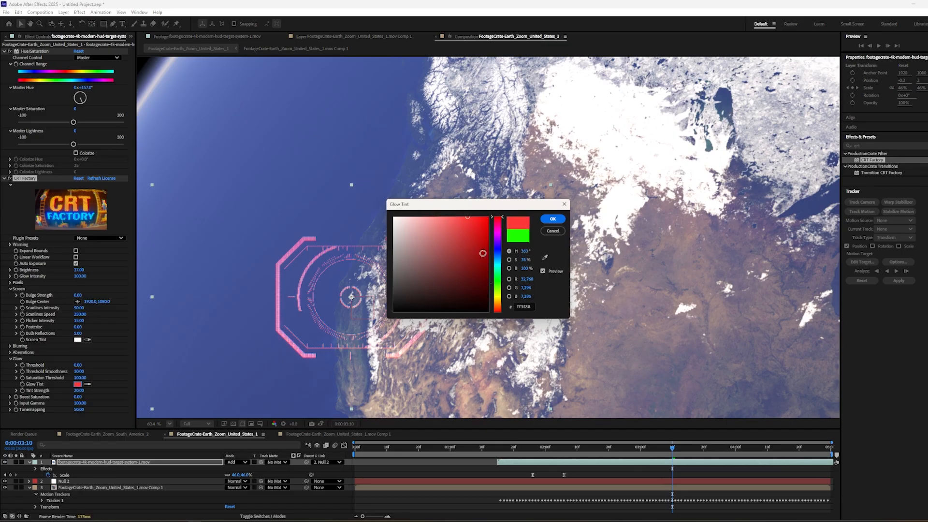
click(552, 219)
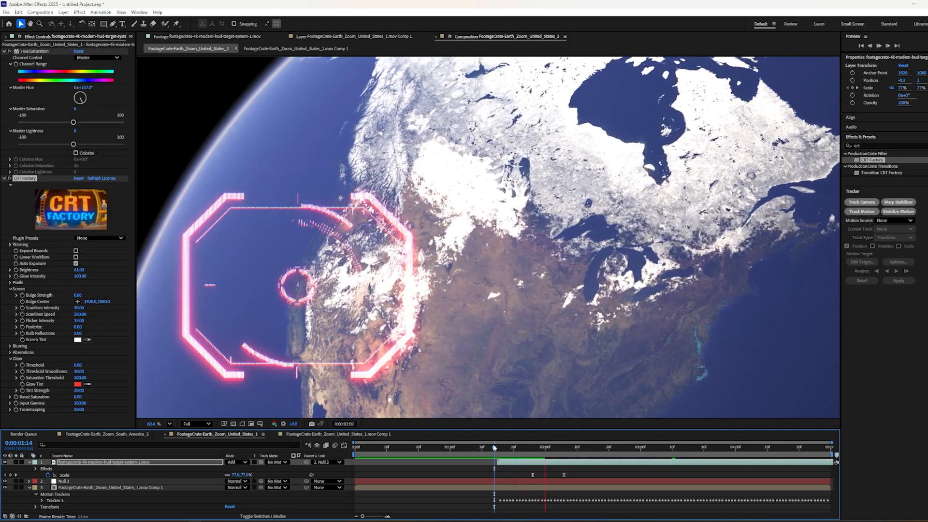
Step: Preview the Earth zoom from the start to check the red glow
click(494, 448)
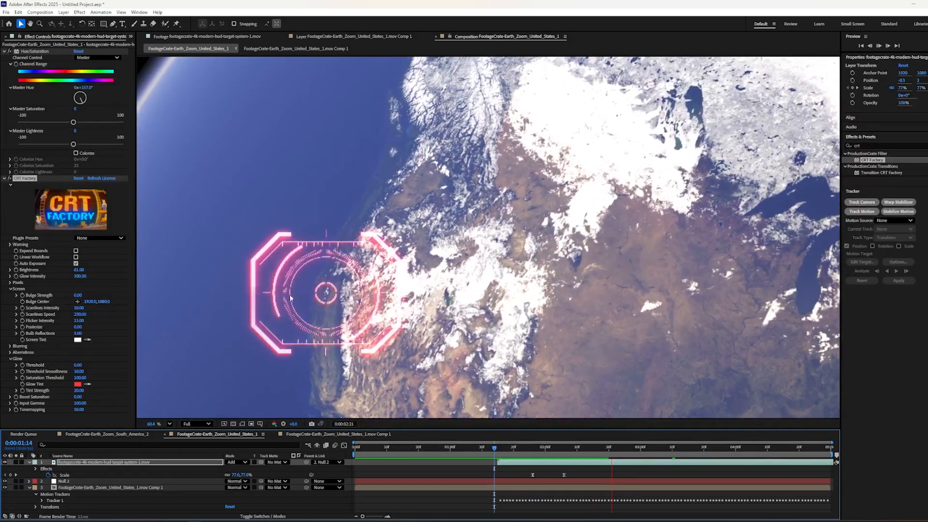
click(656, 457)
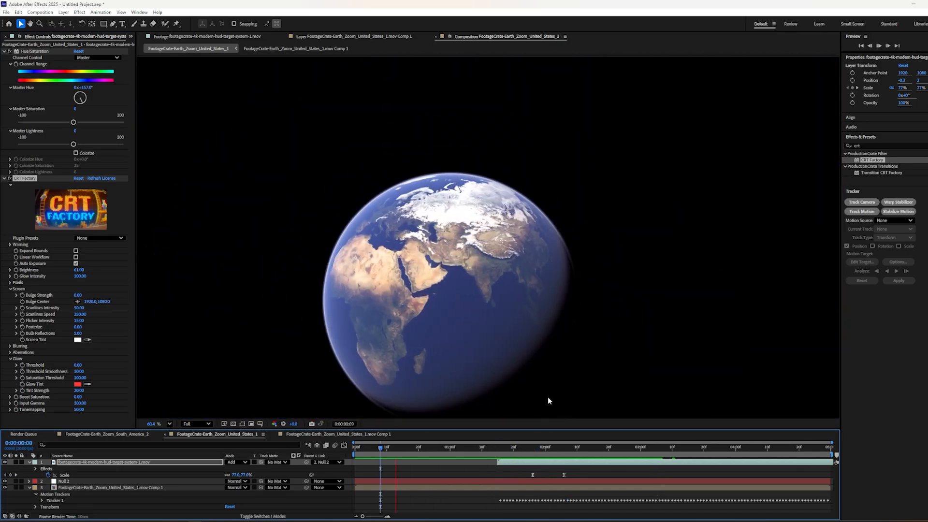
click(491, 451)
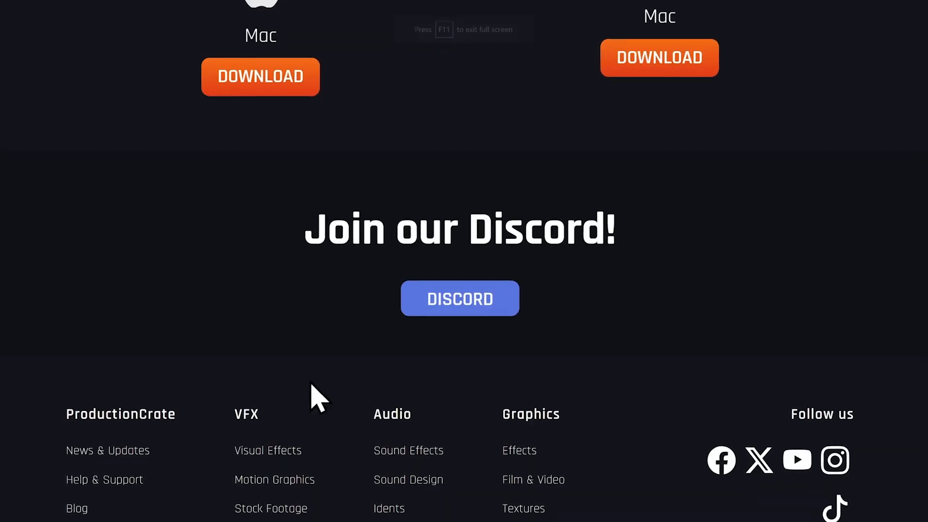
Step: Open ProductionCrate's Discord server from the 'Join our Discord!' section
click(459, 298)
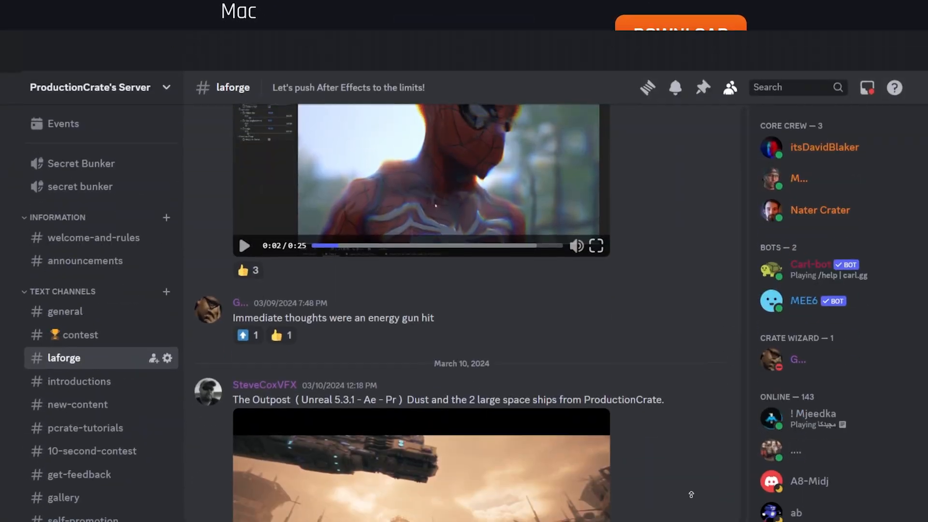